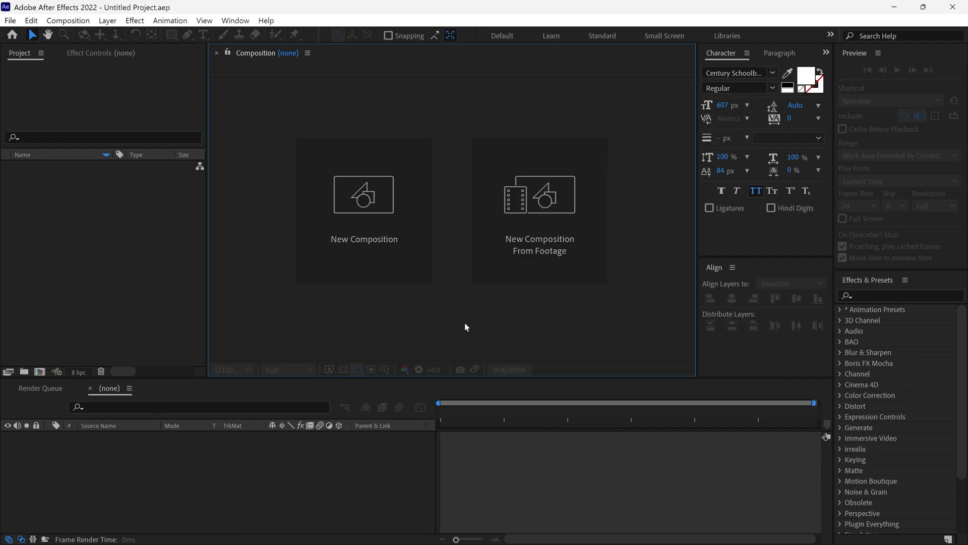
mouse_move(447, 307)
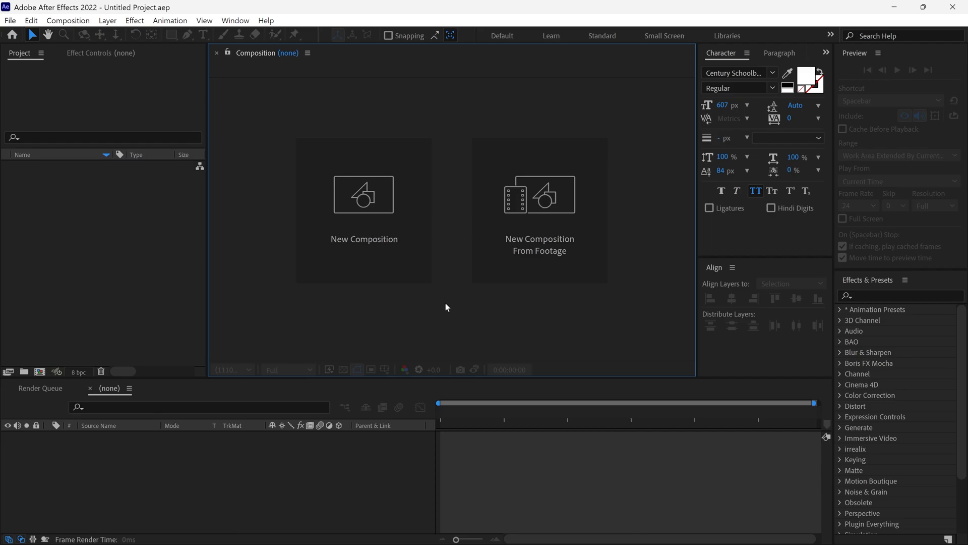
Create composition 'mc' using the HDTV 1080 24 preset with 0:00:05:00 duration.
left_click(363, 195)
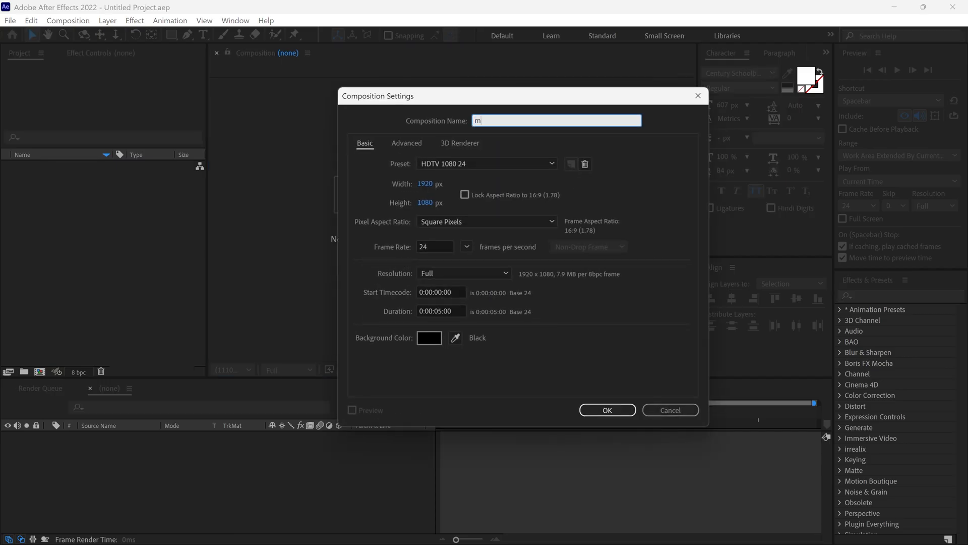
type("c")
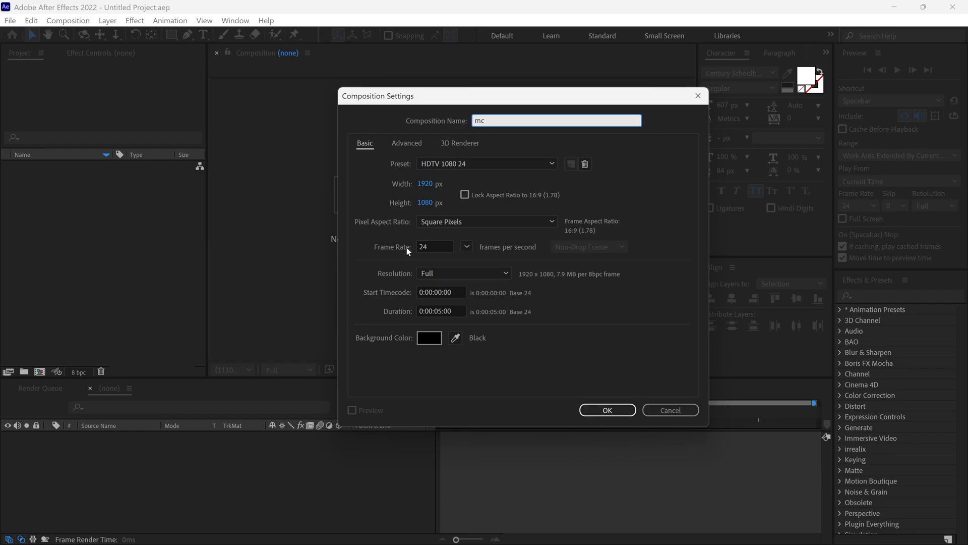
mouse_move(432, 284)
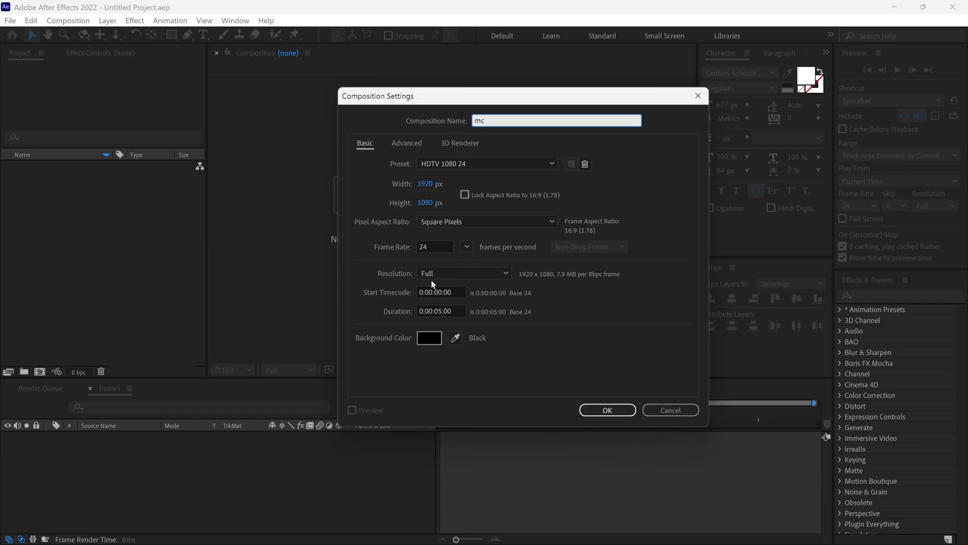
left_click(606, 409)
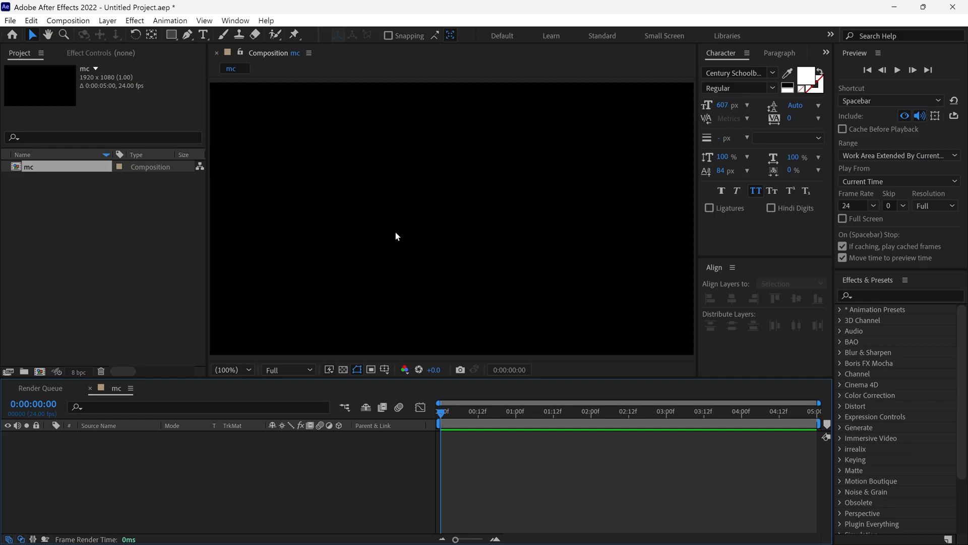
Add a GRU text layer named grunge and a black solid named bg, then select both.
left_click(341, 258)
type("grunge")
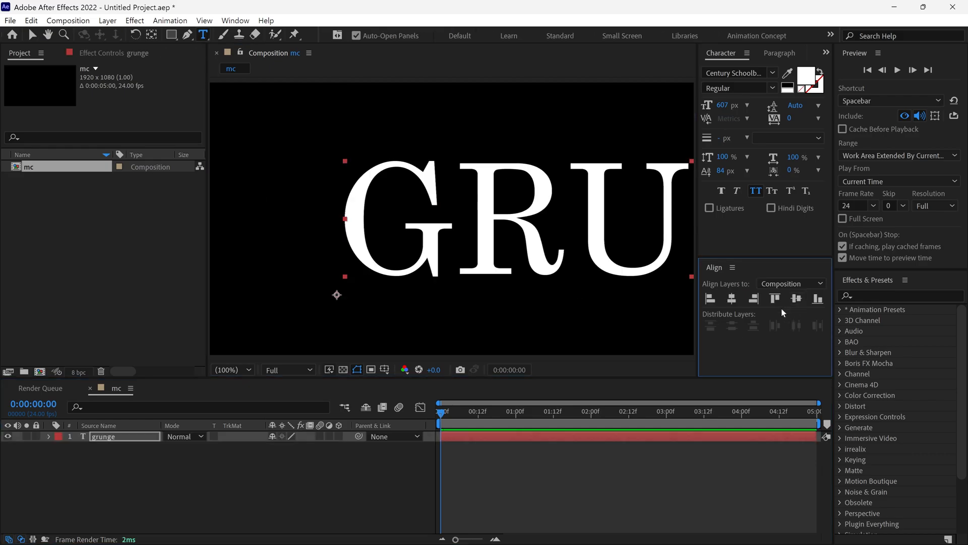
right_click(336, 213)
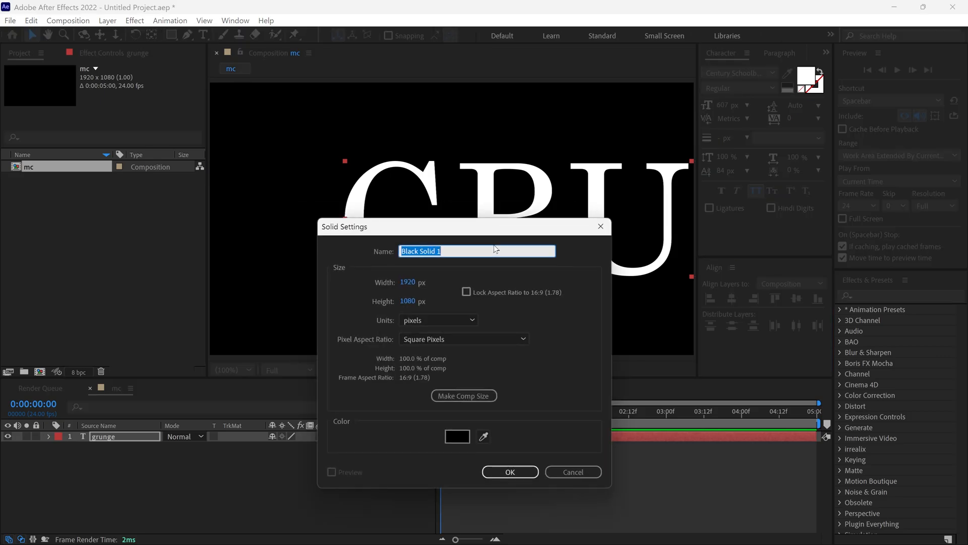
type("bg")
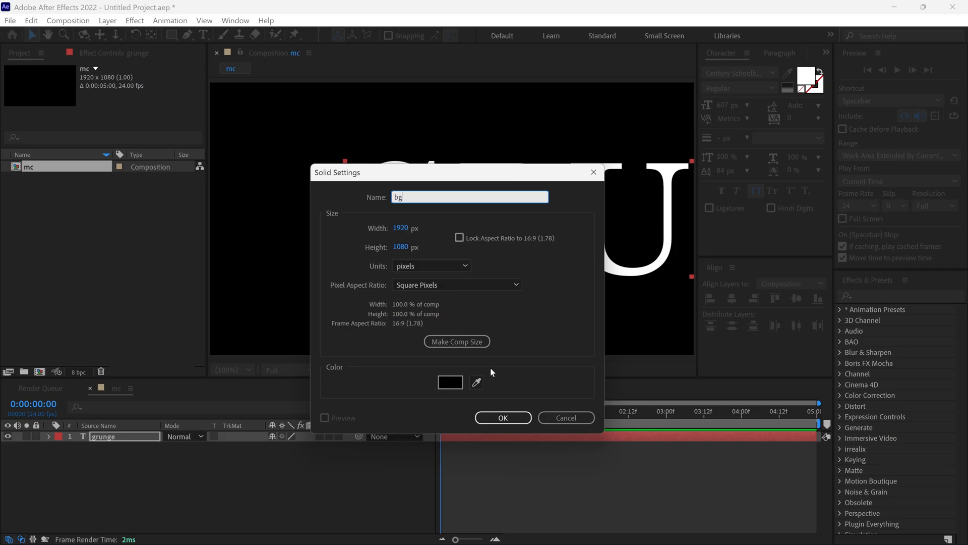
left_click(502, 418)
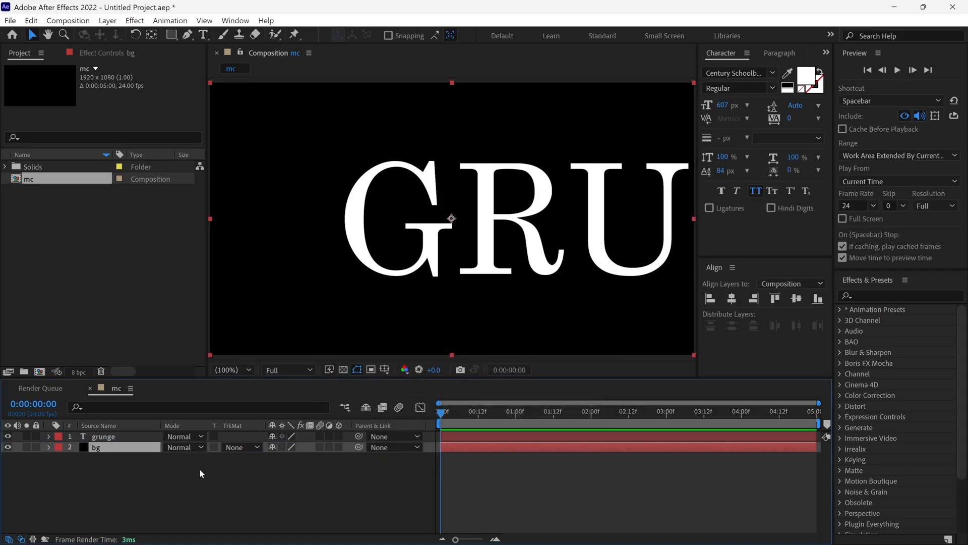
left_click(103, 436)
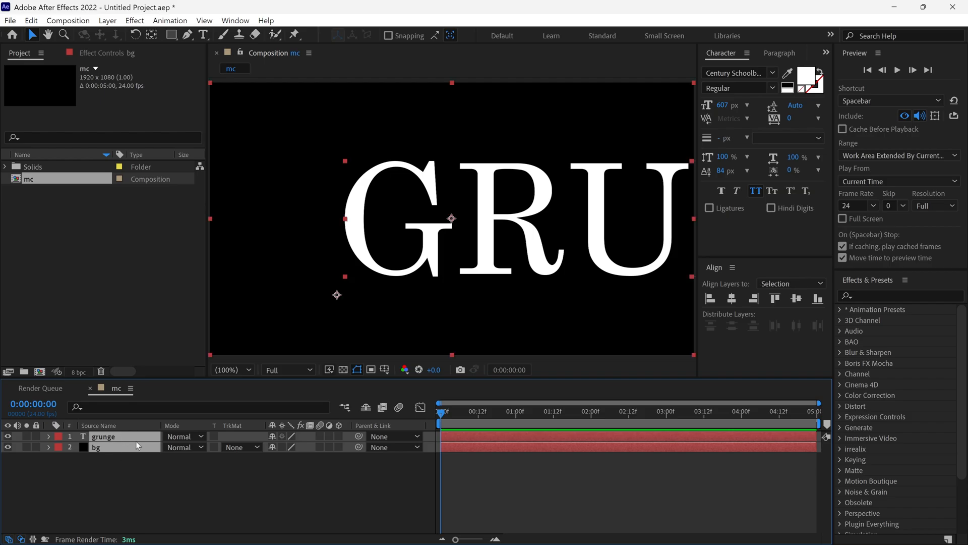
Pre-compose the grunge and bg layers into a composition named 'text'.
right_click(104, 435)
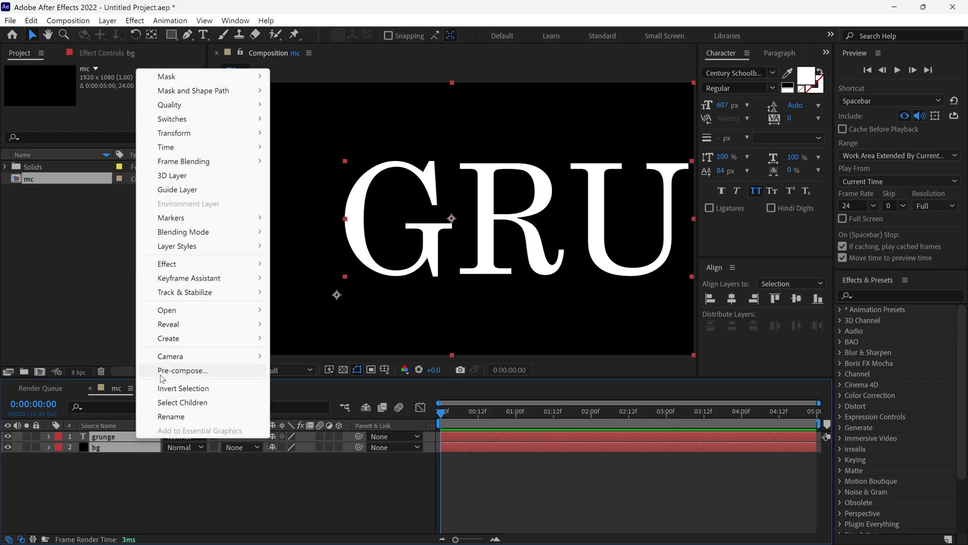
left_click(182, 371)
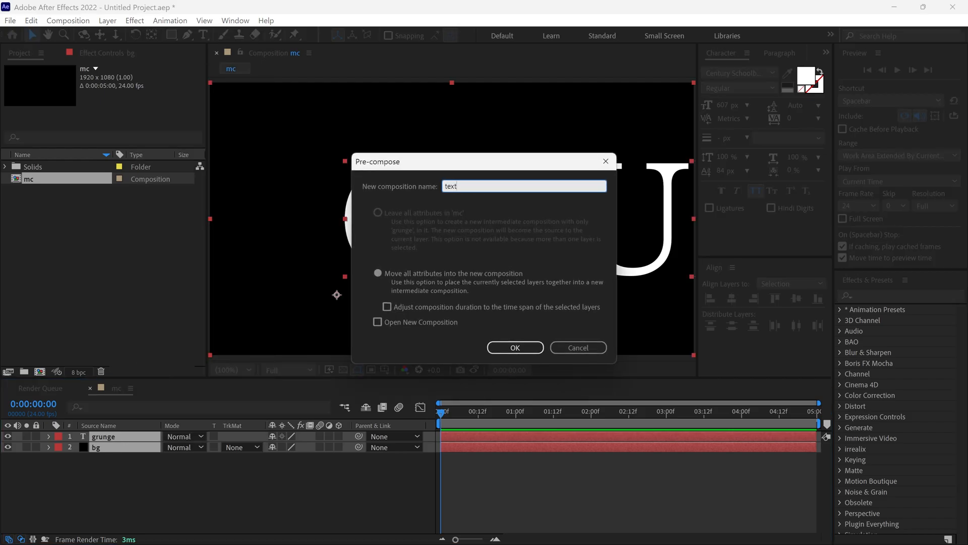
left_click(515, 347)
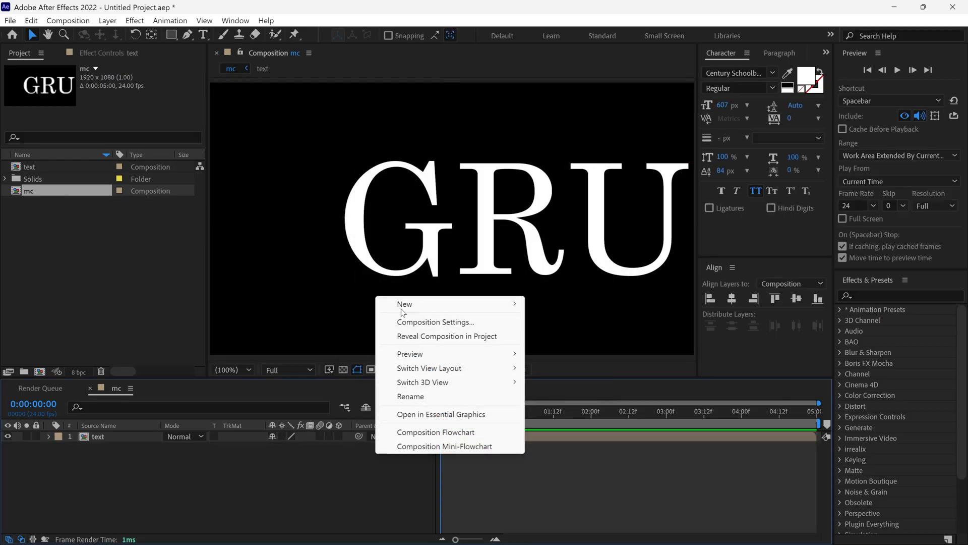
Add a black full-frame solid named 'blur comp' to mc.
left_click(404, 303)
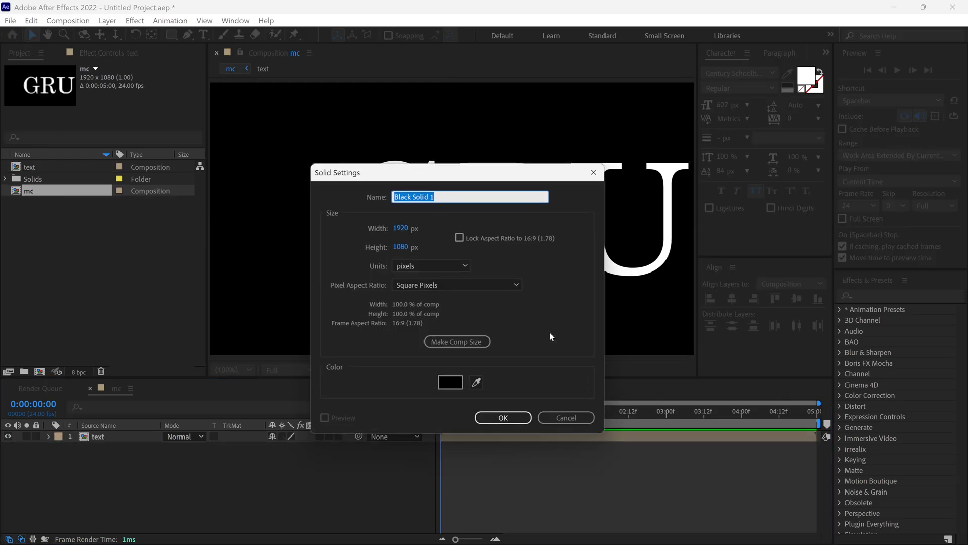
type("blur comp")
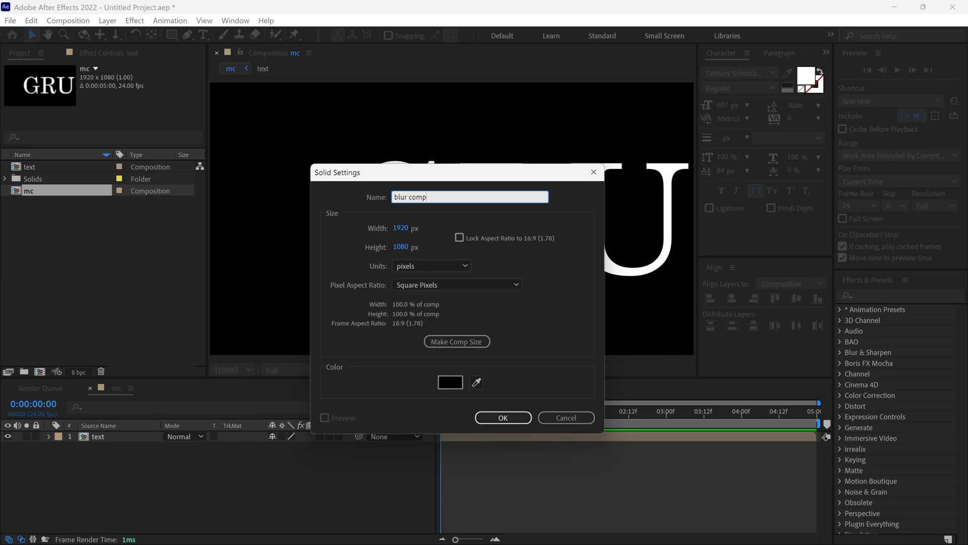
left_click(502, 417)
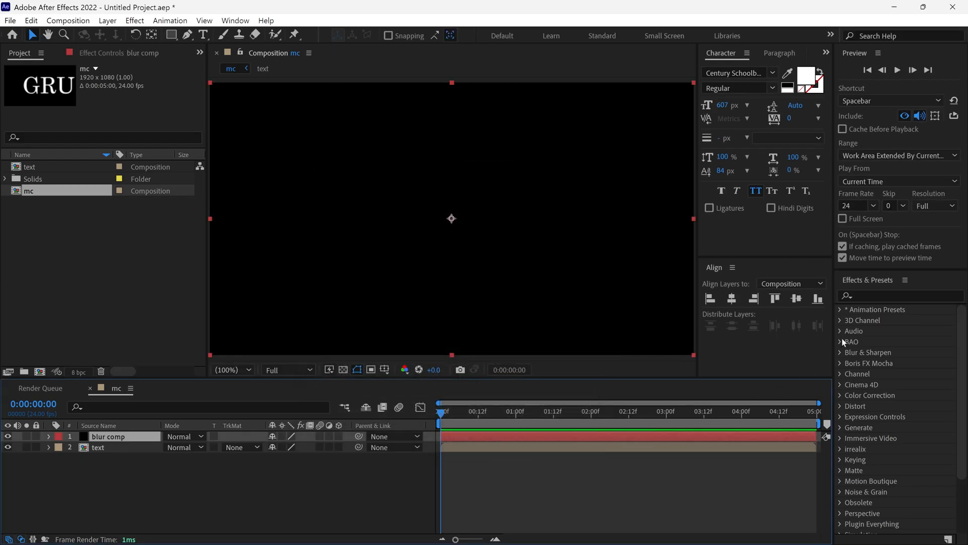
Apply 4-Color Gradient to blur comp, move its points, and set Colors 1 and 3 white, 2 and 4 black.
type("4")
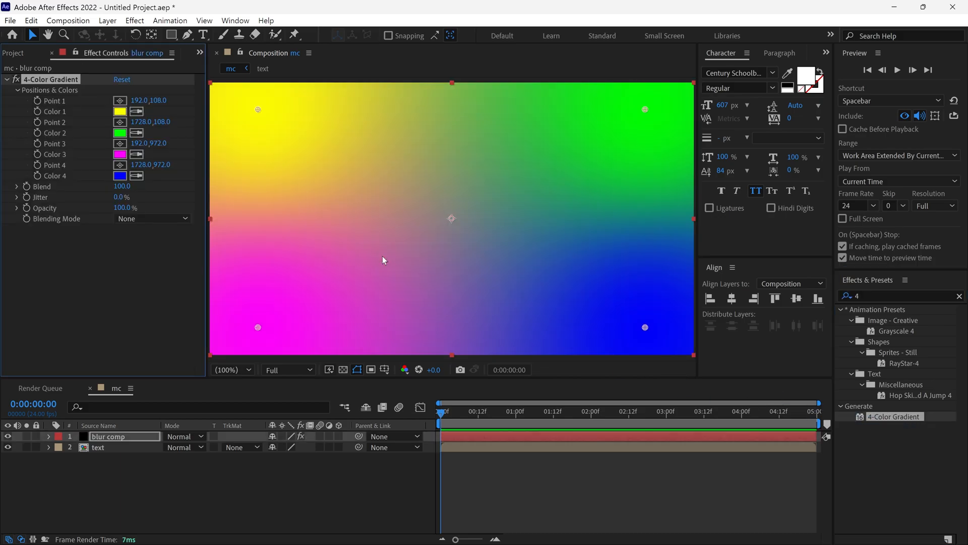
left_click_drag(258, 109, 298, 138)
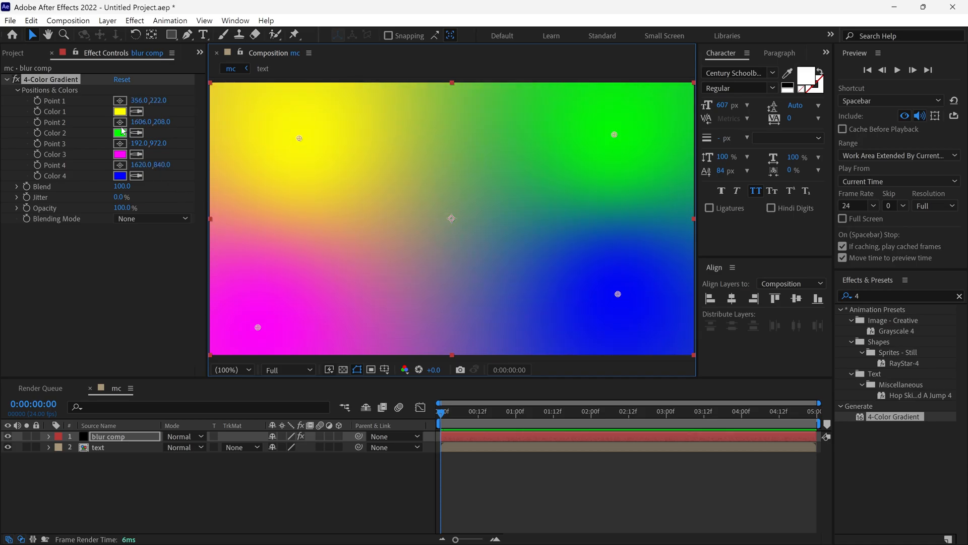
left_click(119, 111)
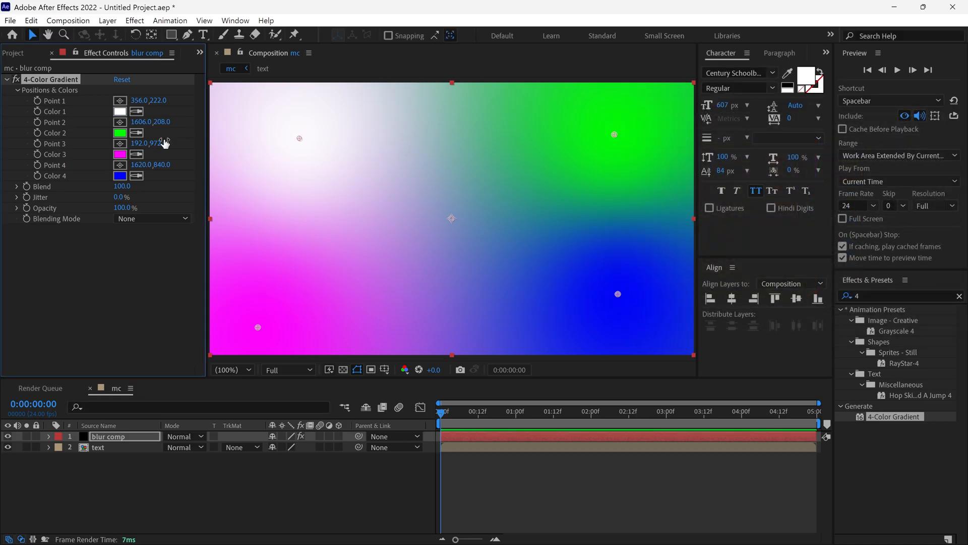
left_click(120, 133)
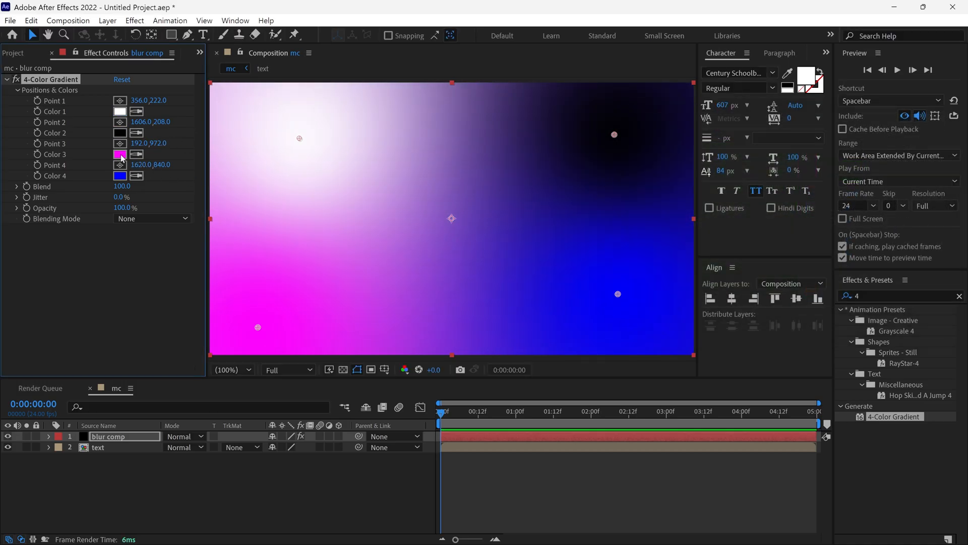
left_click(120, 154)
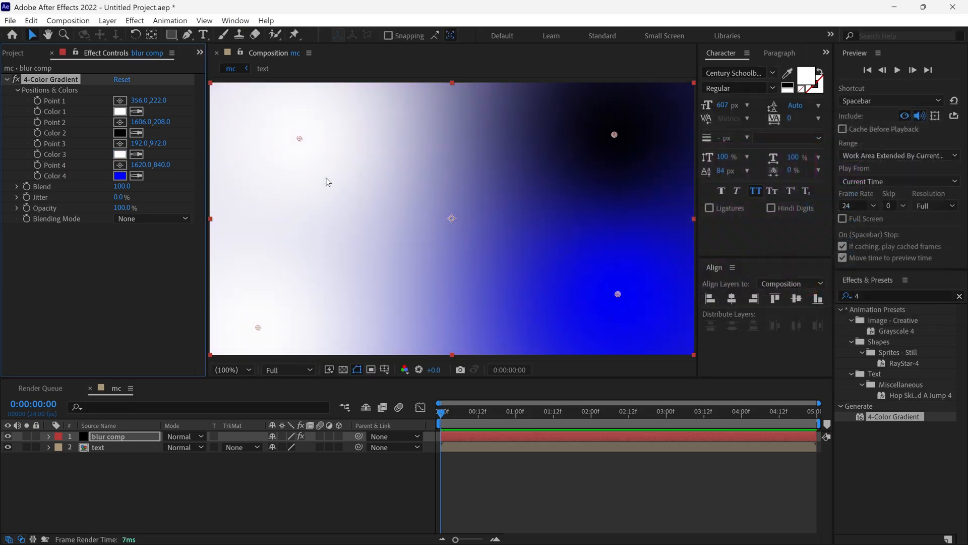
left_click(119, 176)
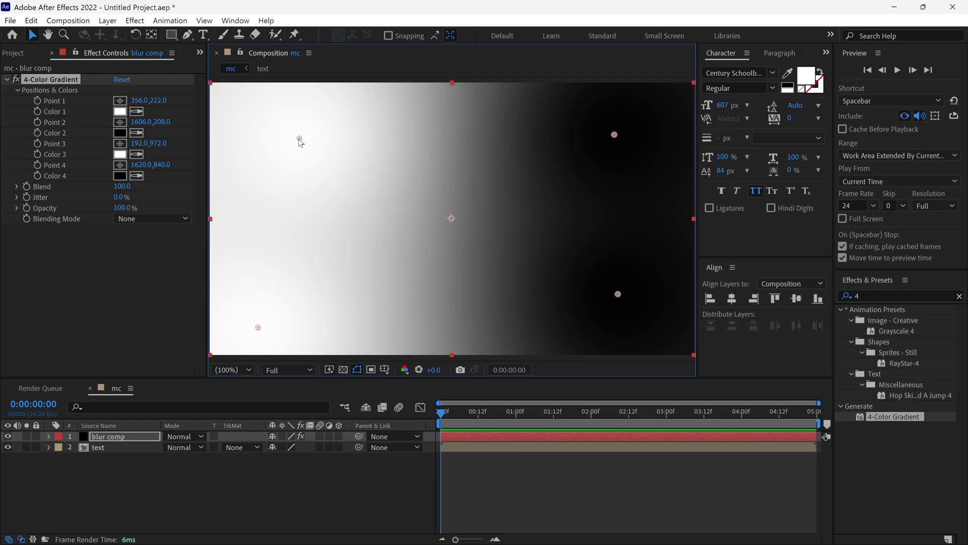
Drag the Gradient Point 2 dark spot to about 440,325.
left_click_drag(300, 139, 355, 154)
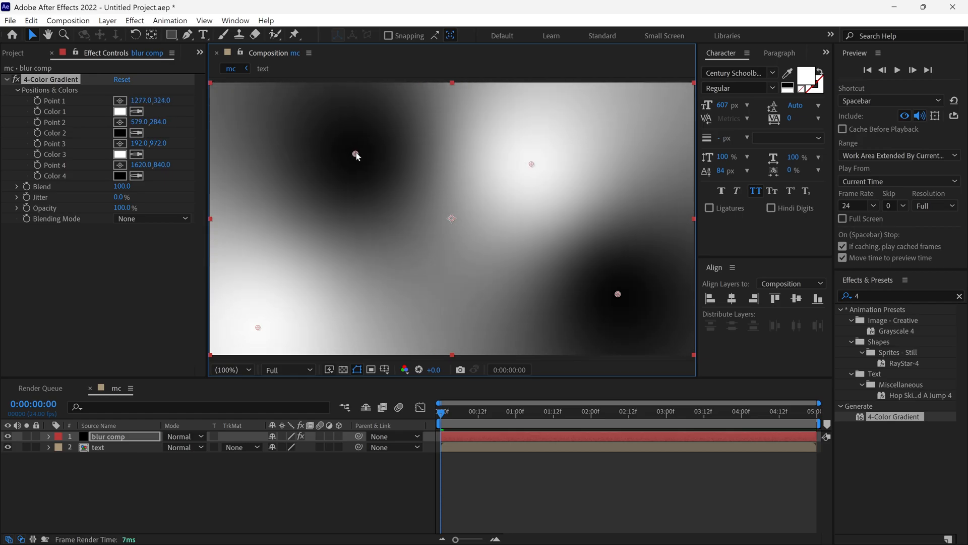
left_click_drag(357, 155, 497, 147)
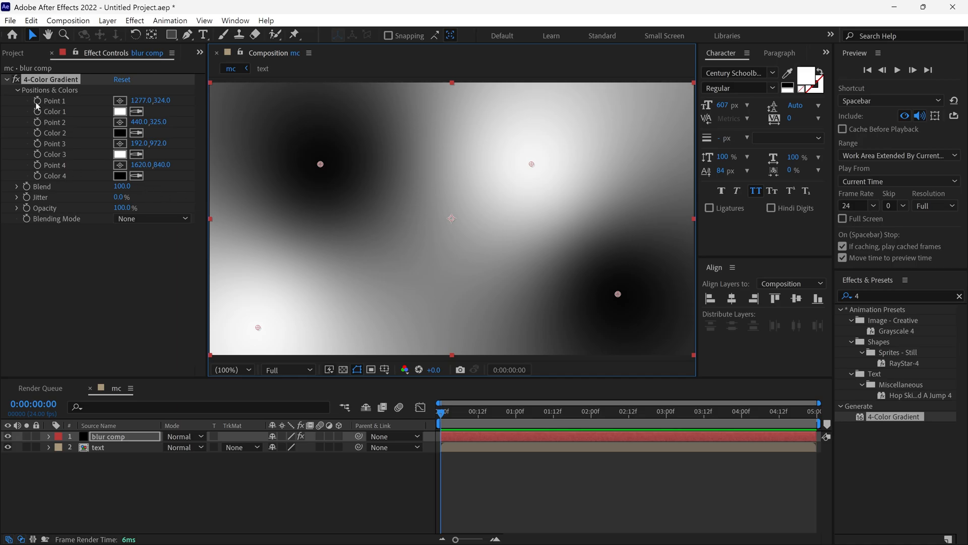
mouse_move(39, 142)
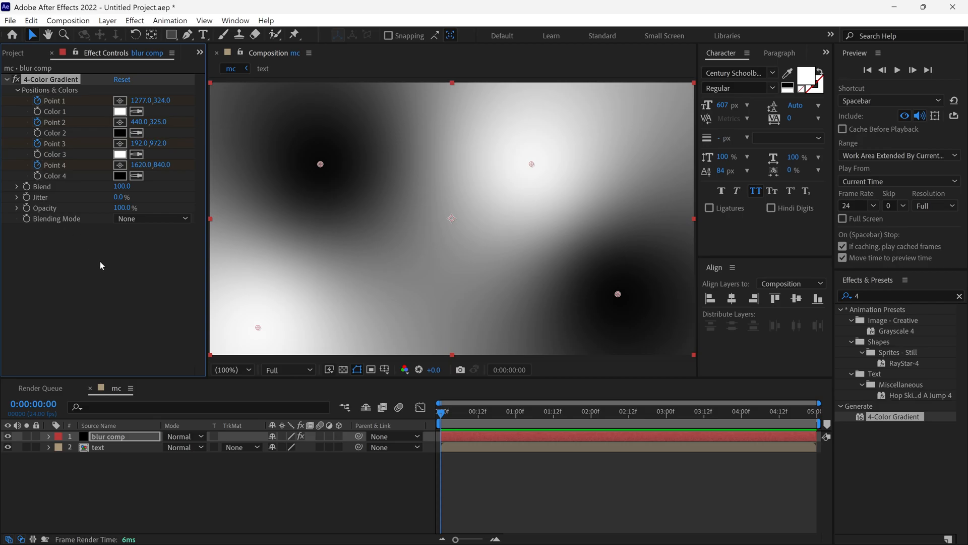
Keyframe gradient Points 1–4 at 1s, 2s and 3s, returning to start values at 5s.
left_click(49, 437)
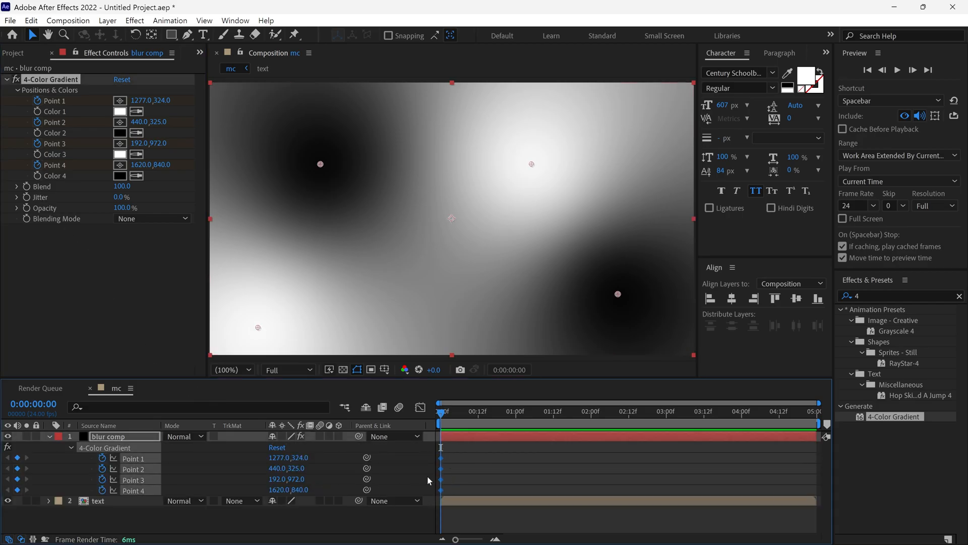
left_click(529, 410)
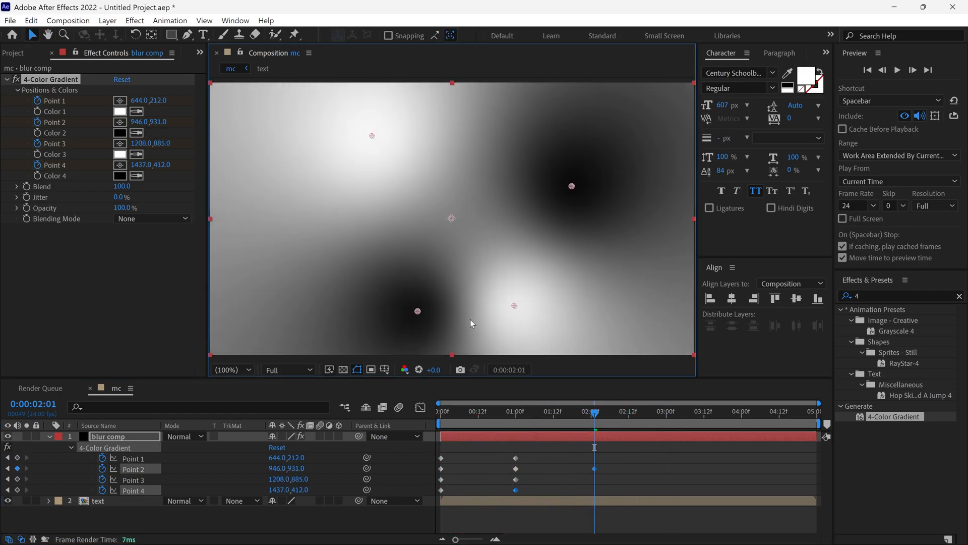
left_click(678, 411)
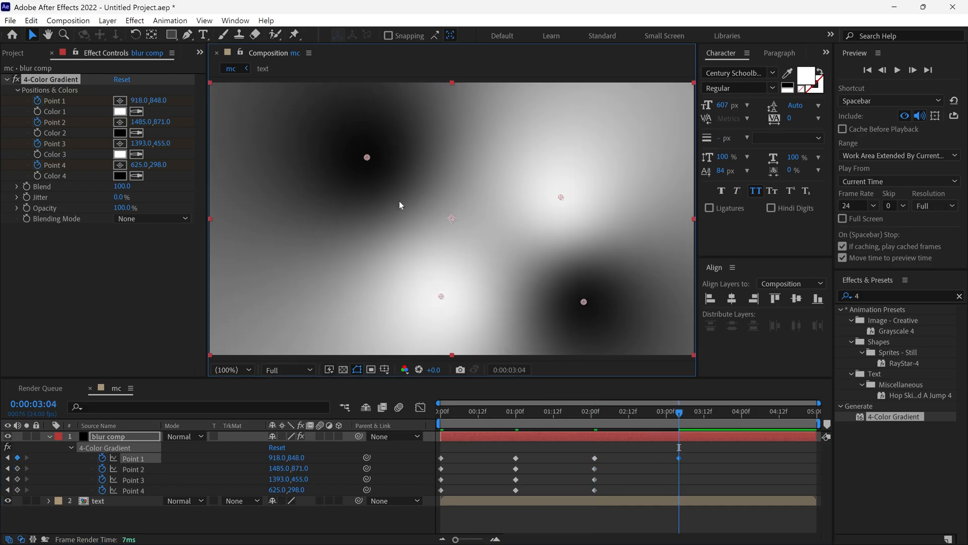
left_click(813, 410)
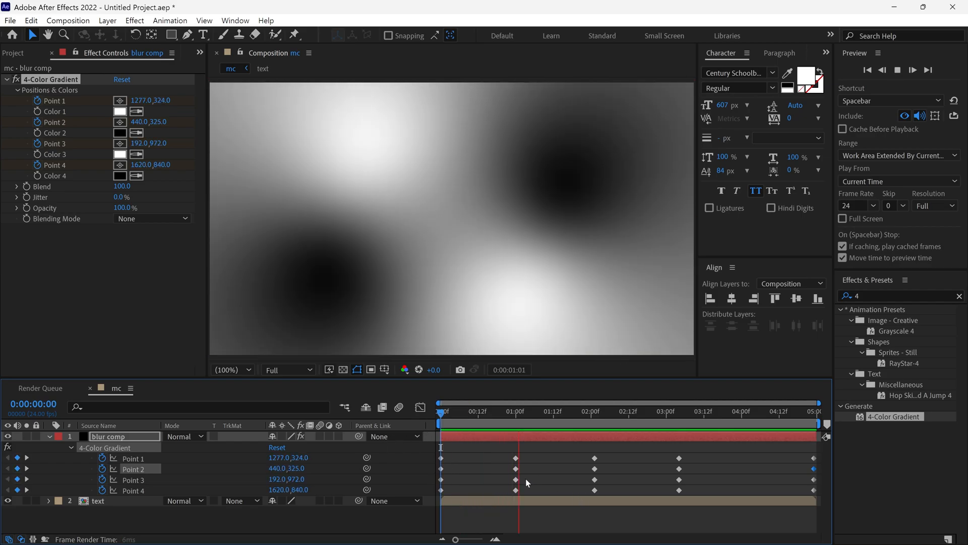
left_click(668, 411)
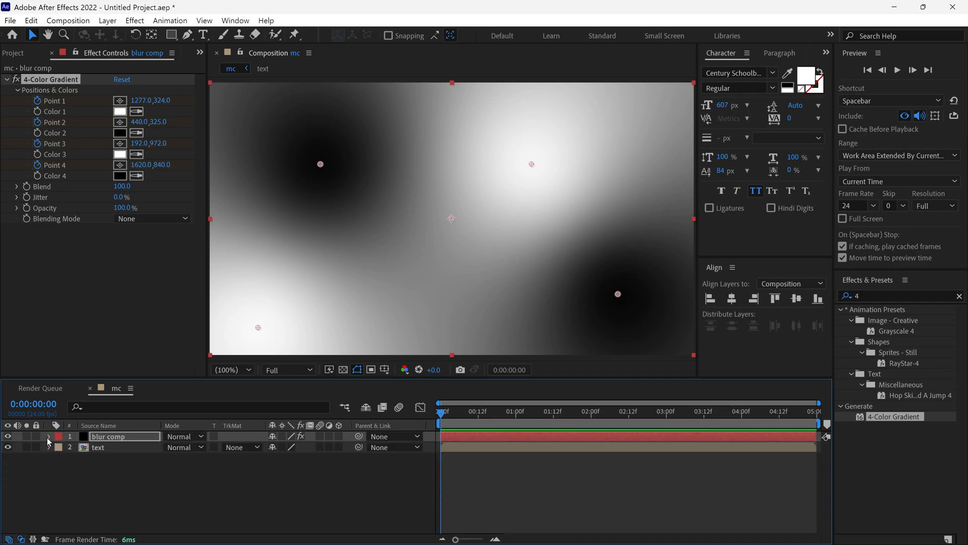
Hide blur comp, add an adjustment layer named Blur Control, and search effects for 'compound'.
left_click(7, 435)
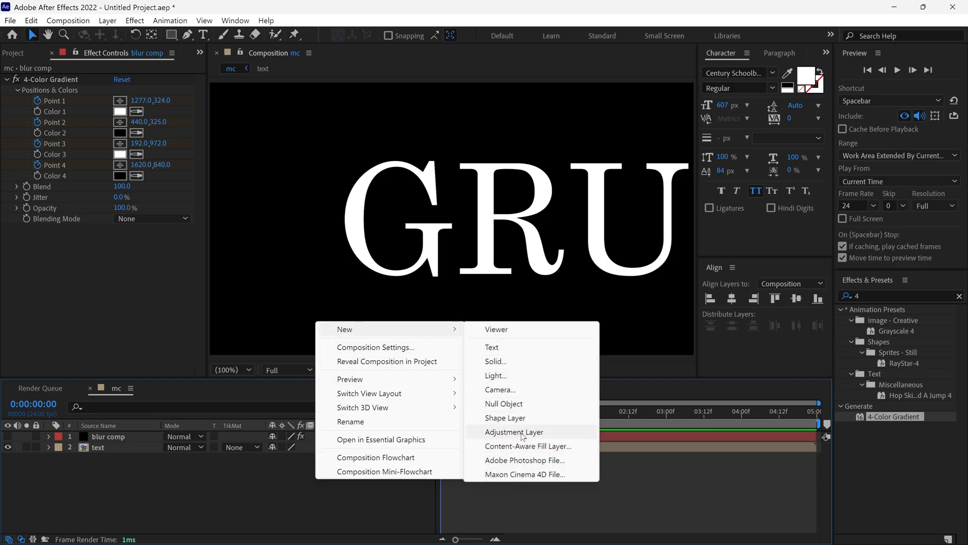
left_click(513, 432)
type("Blur Control")
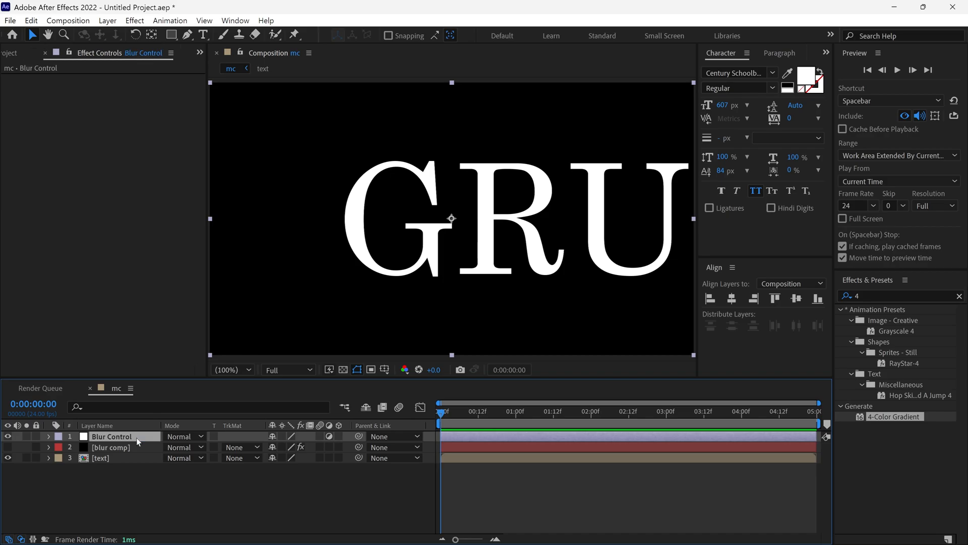
left_click(896, 295)
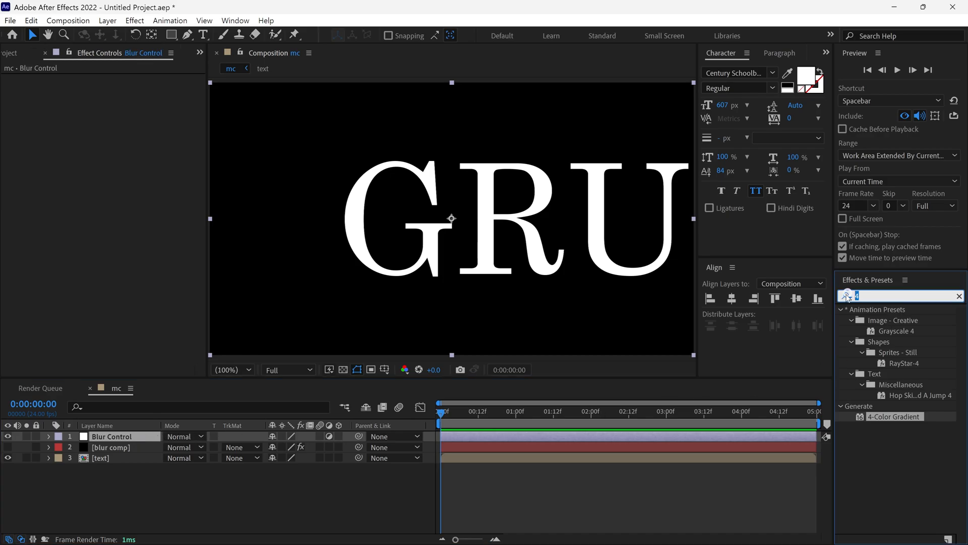
type("compound")
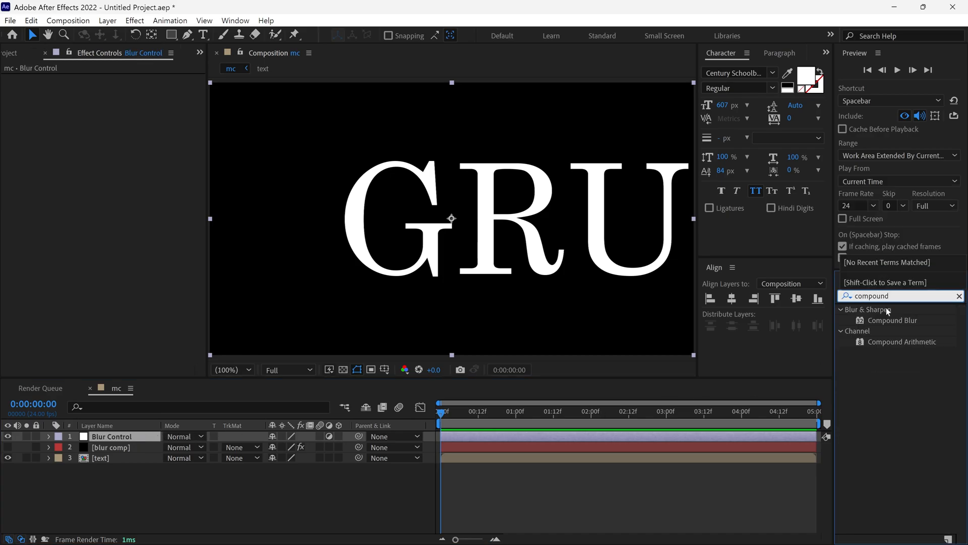
Apply Compound Blur to Blur Control with blur comp (Effects & Masks) as the map, then scrub to preview.
left_click(892, 320)
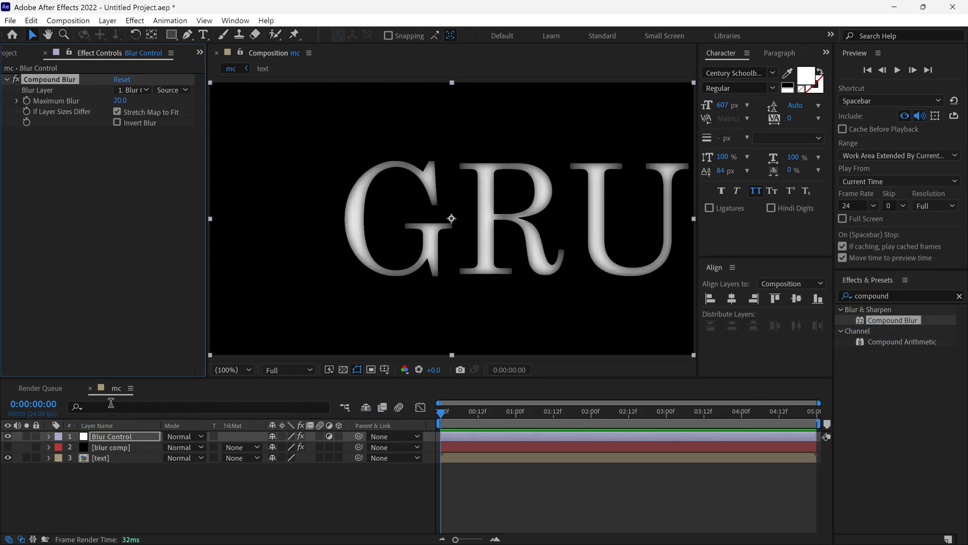
mouse_move(131, 185)
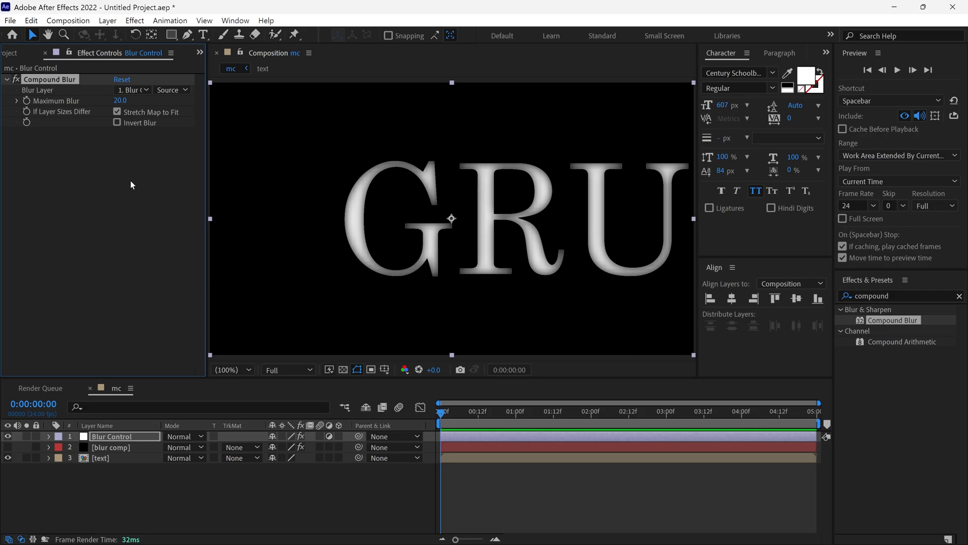
left_click(133, 90)
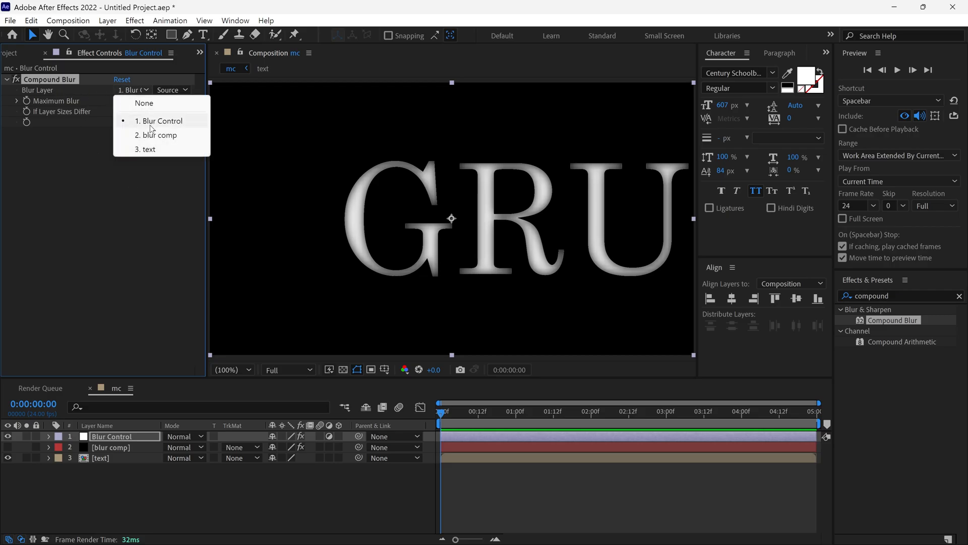
left_click(160, 135)
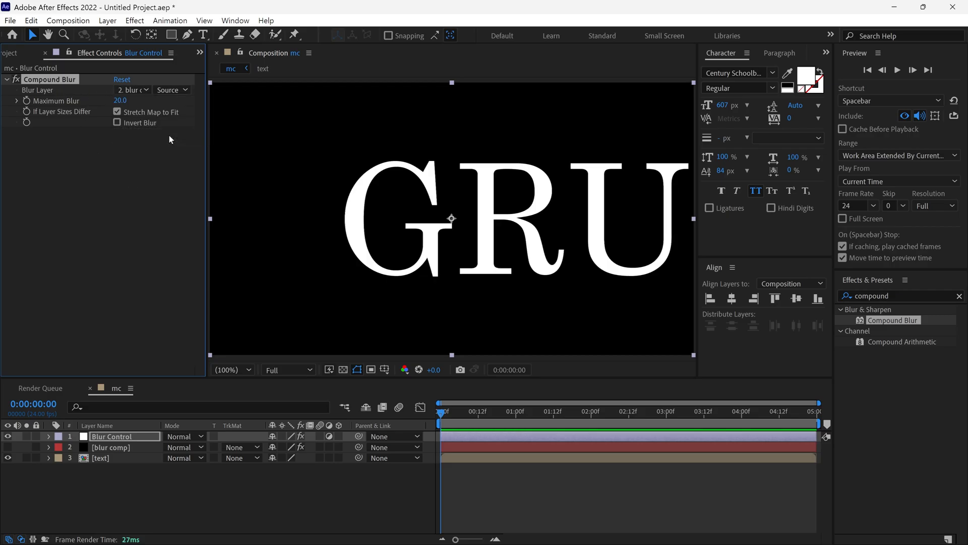
left_click(169, 90)
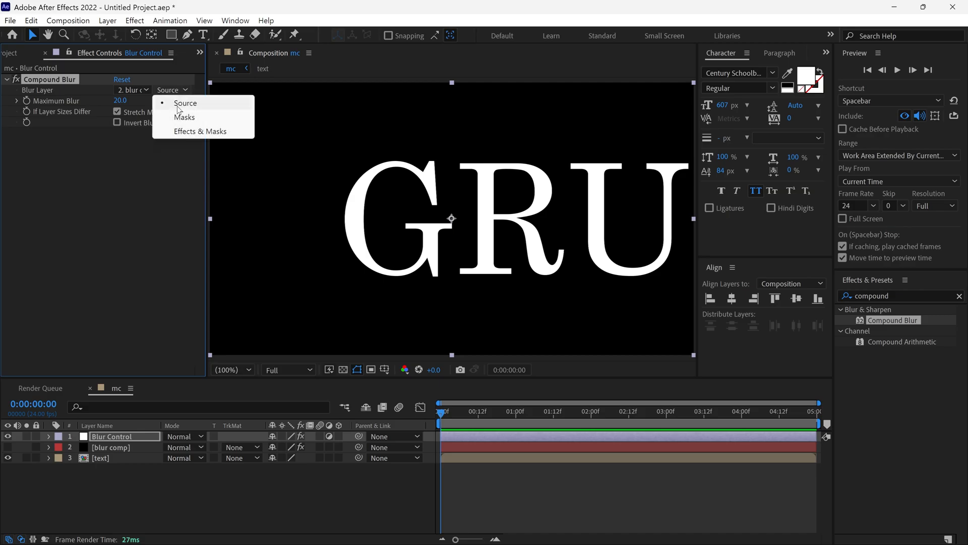
left_click(200, 131)
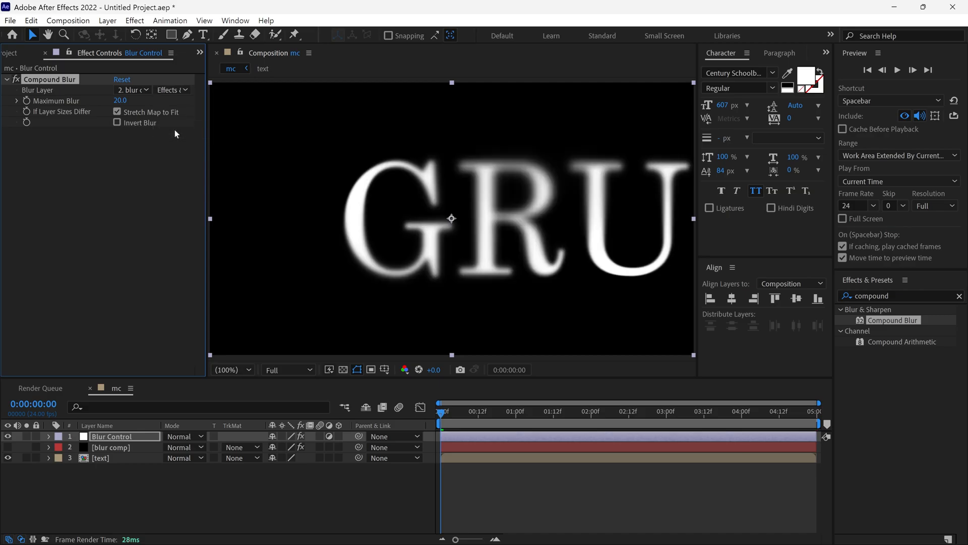
mouse_move(492, 277)
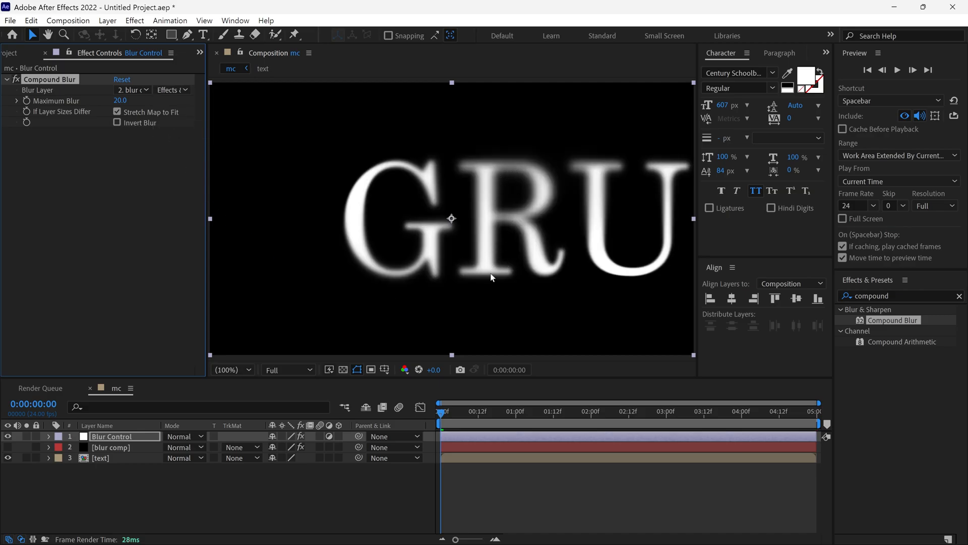
mouse_move(498, 208)
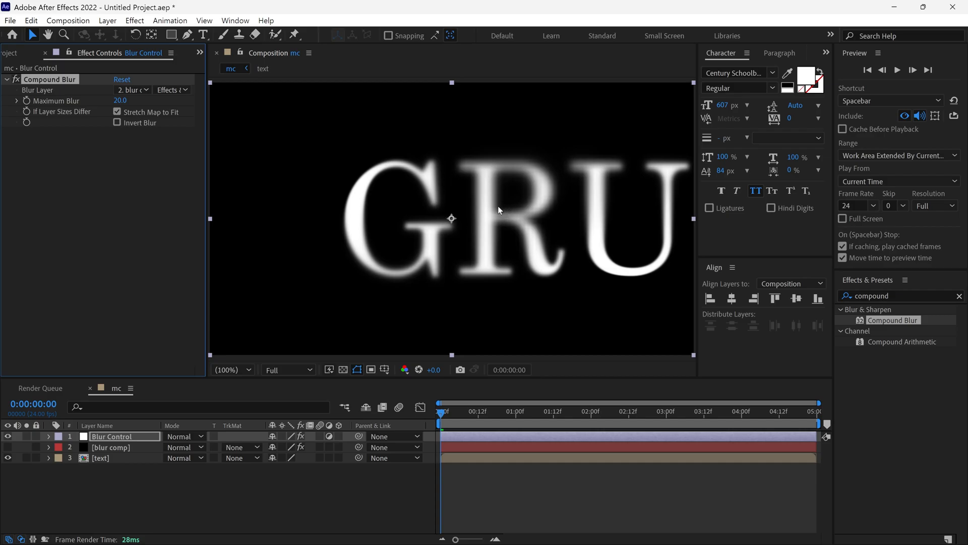
left_click(604, 410)
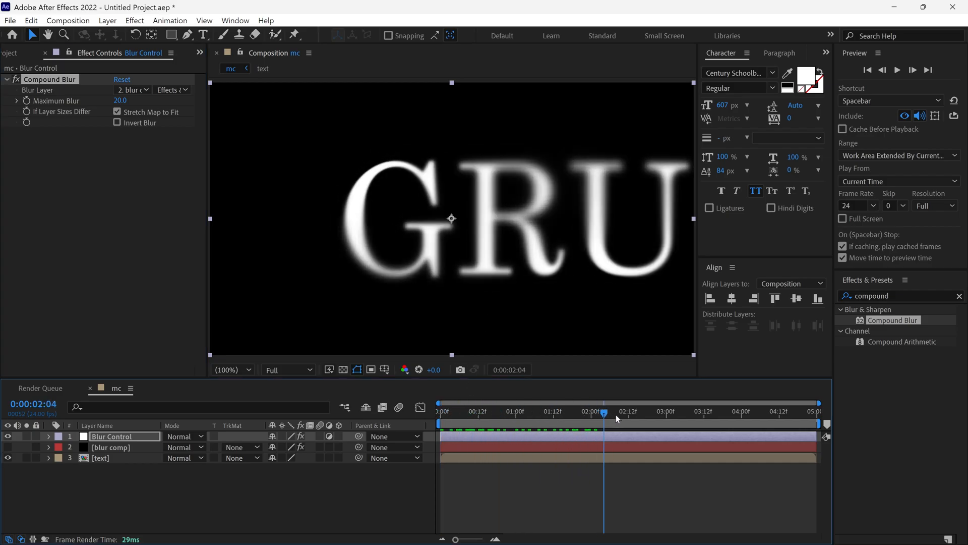
left_click(501, 411)
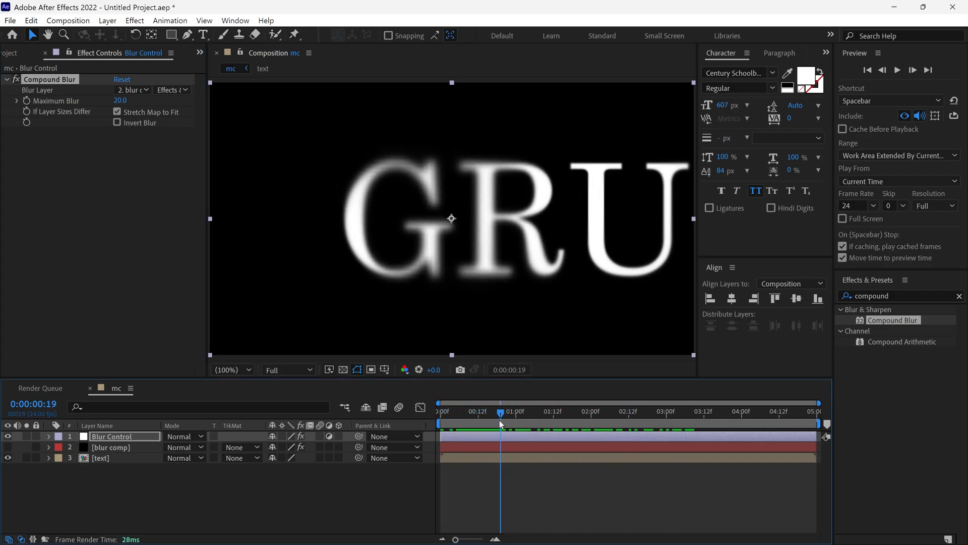
Select blur comp, toggle its visibility, and drag a gradient point to a new spot.
left_click(110, 447)
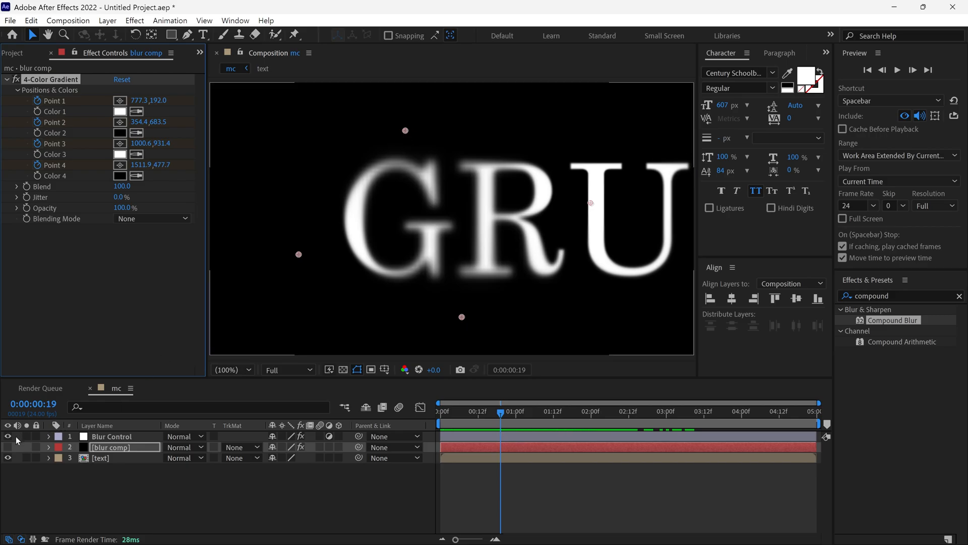
left_click(8, 448)
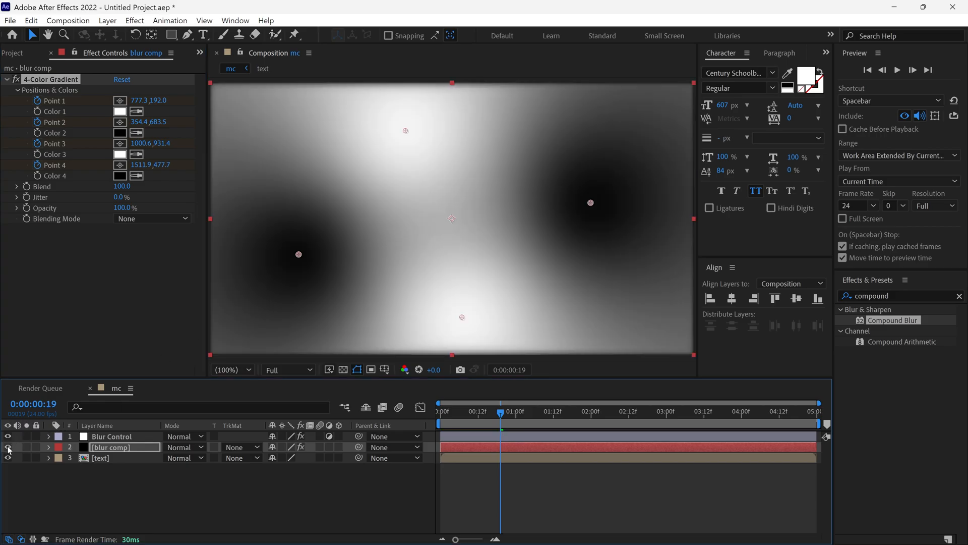
left_click(8, 457)
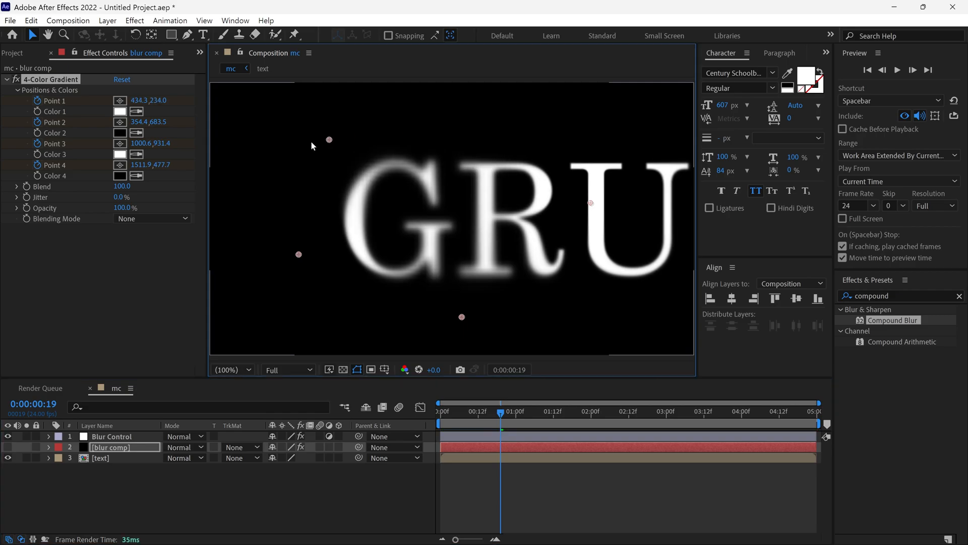
left_click_drag(328, 139, 373, 151)
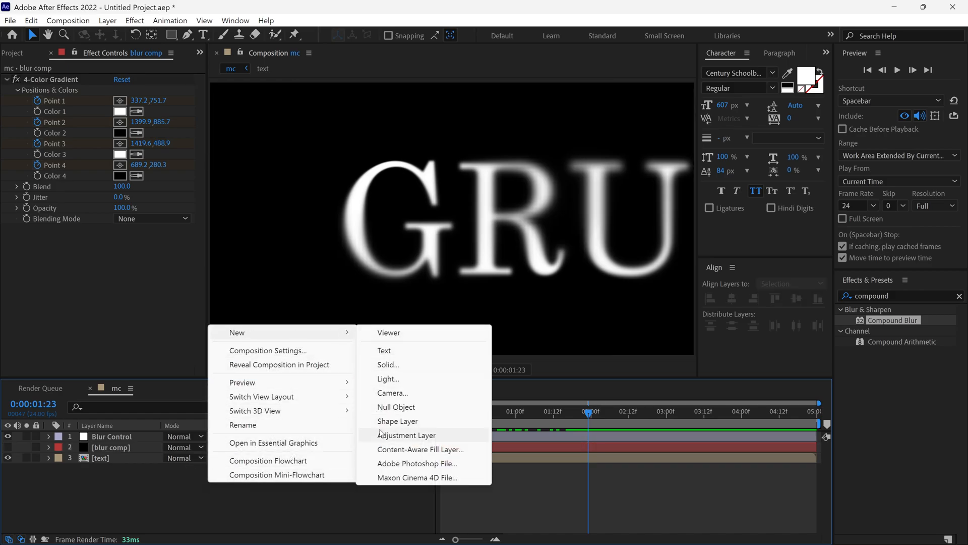
Add an fx adjustment layer with Noise applied and Use Color Noise unchecked.
left_click(407, 434)
type("noise")
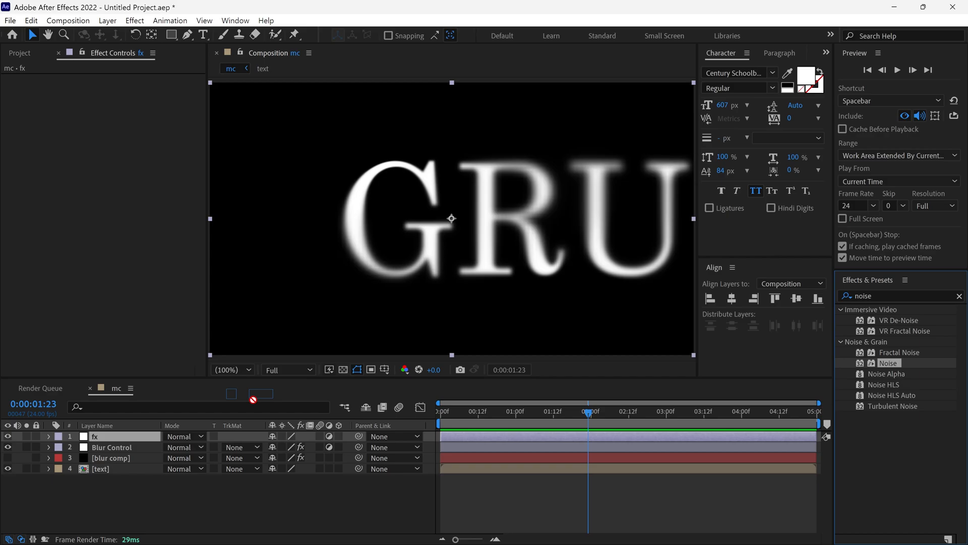
double_click(888, 362)
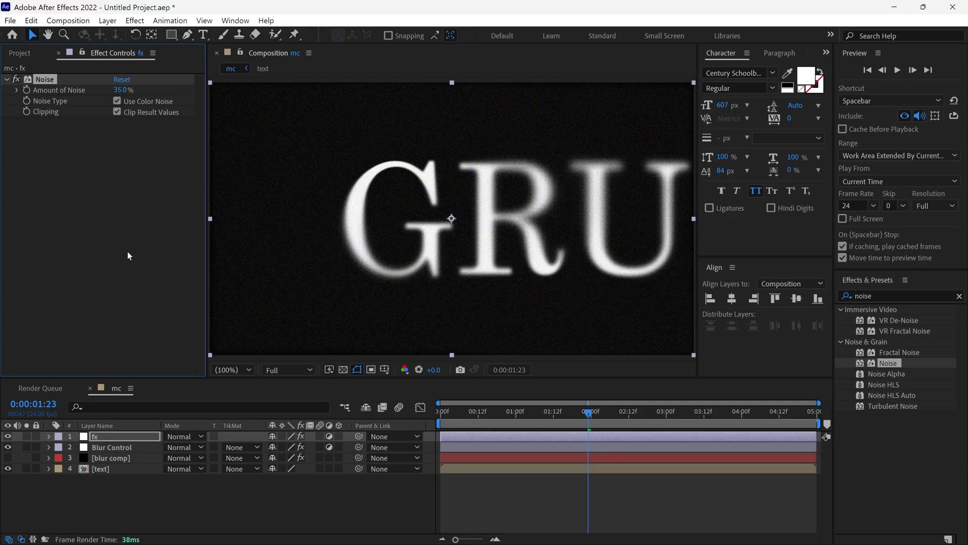
left_click(117, 101)
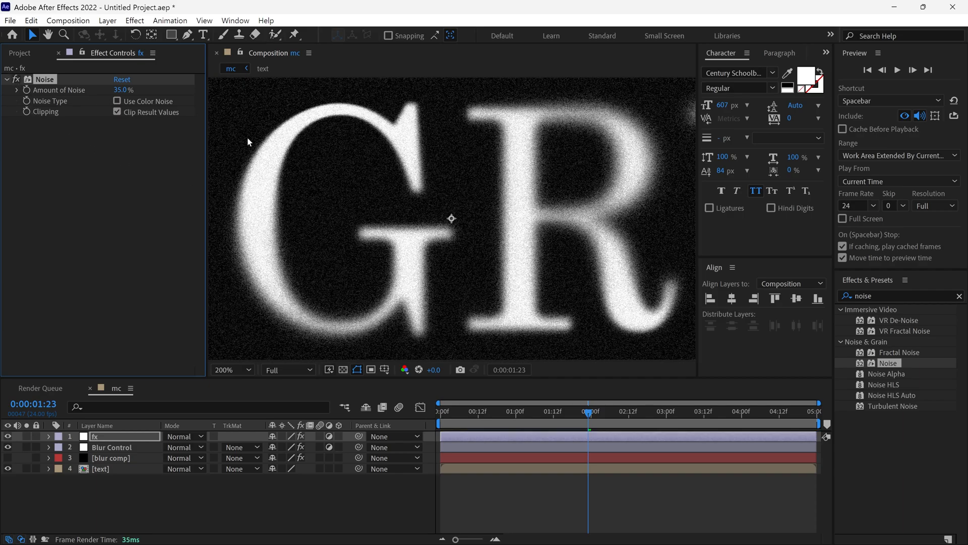
left_click(229, 369)
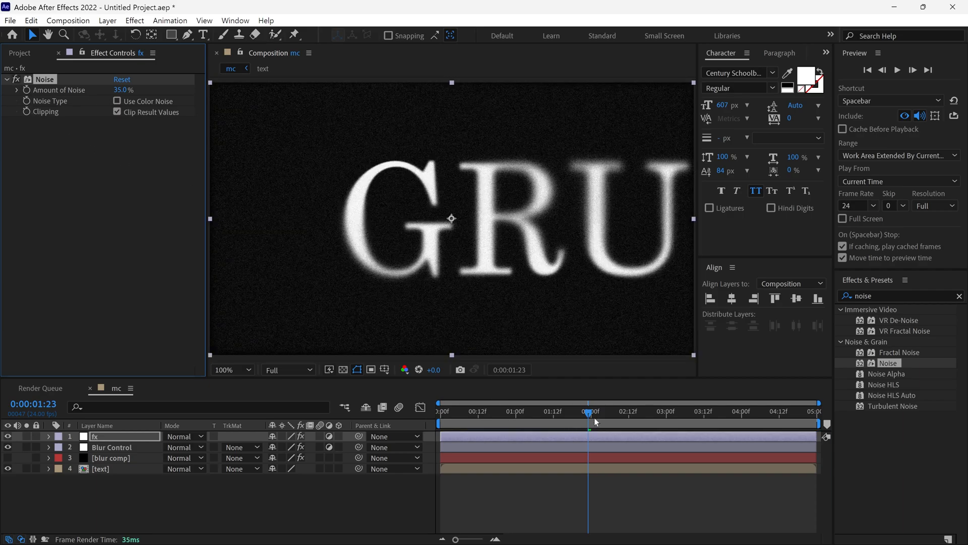
Apply Tritone to the fx layer with #1A5903 dark green midtones.
type("trito")
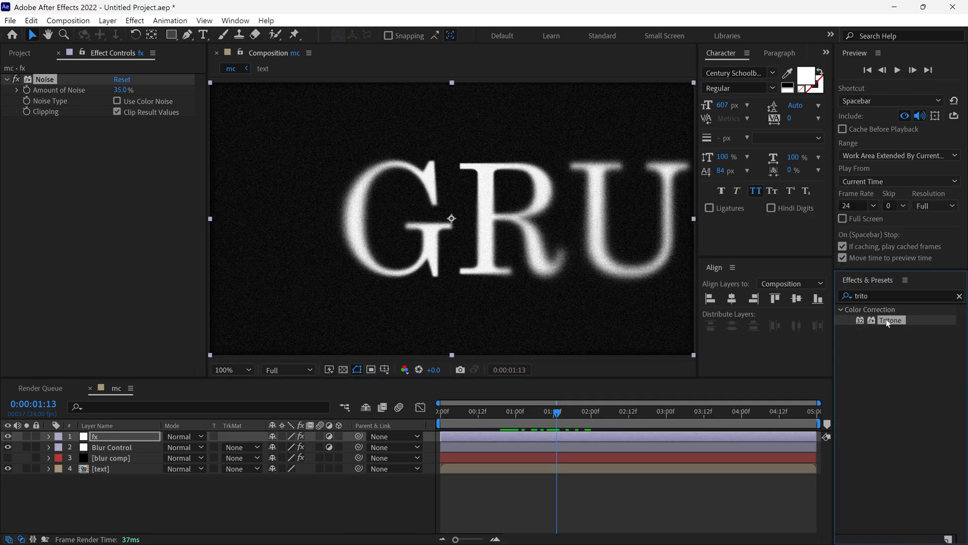
double_click(891, 320)
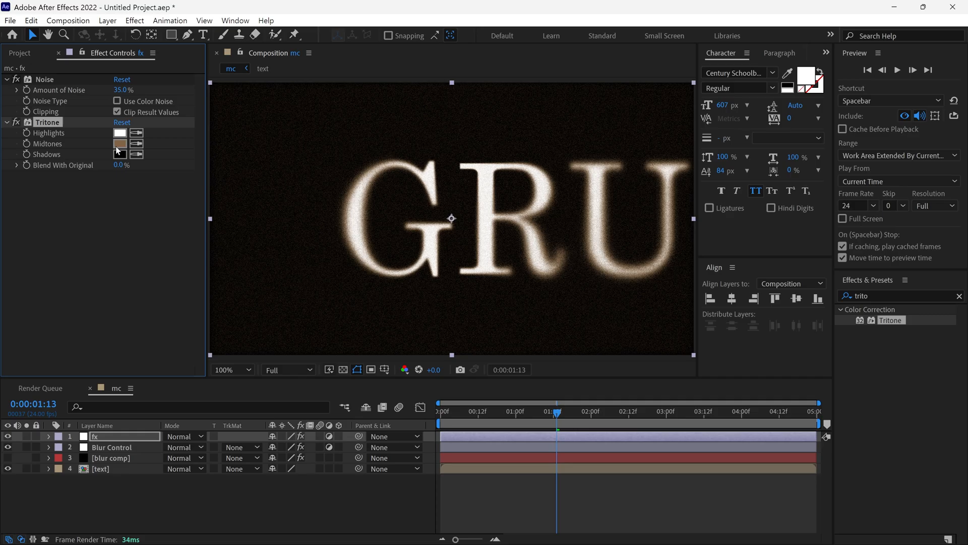
left_click(120, 143)
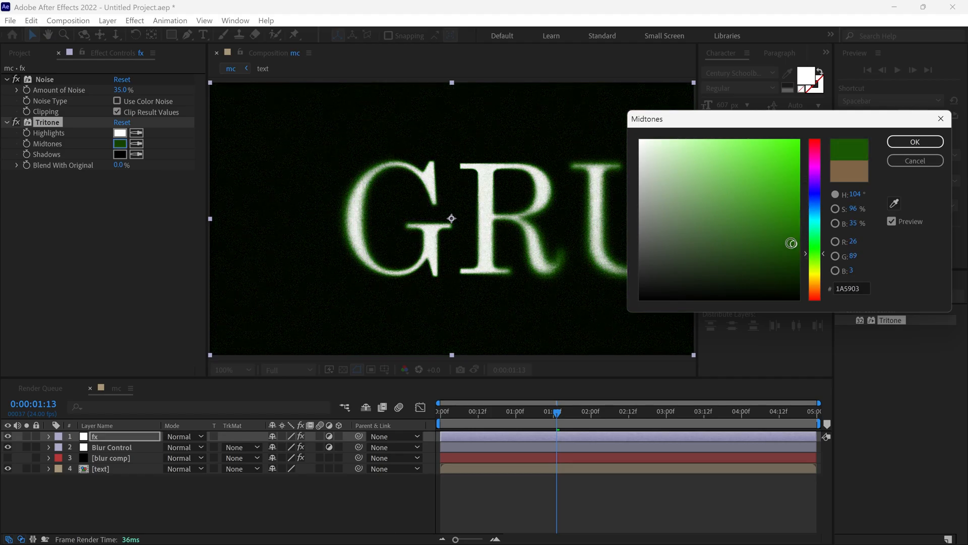
left_click(756, 211)
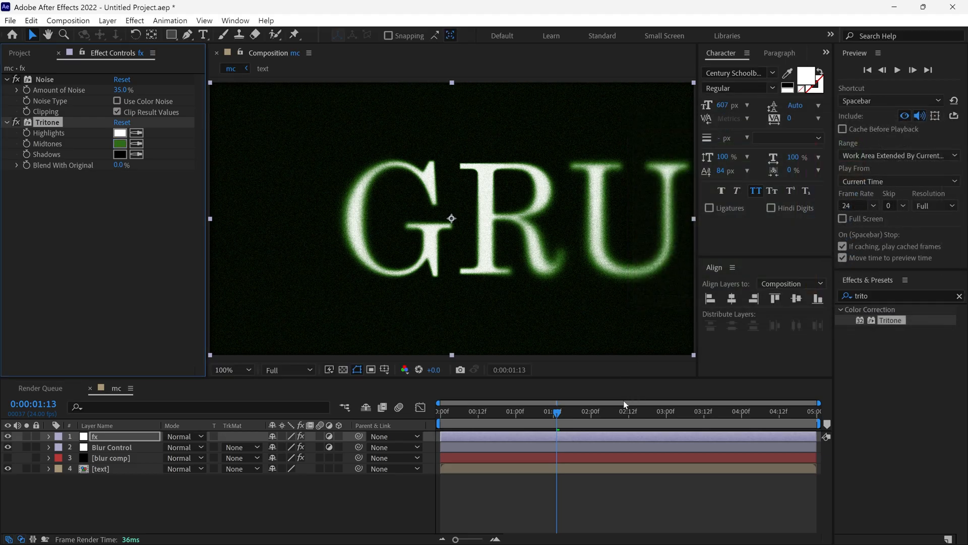
left_click(512, 410)
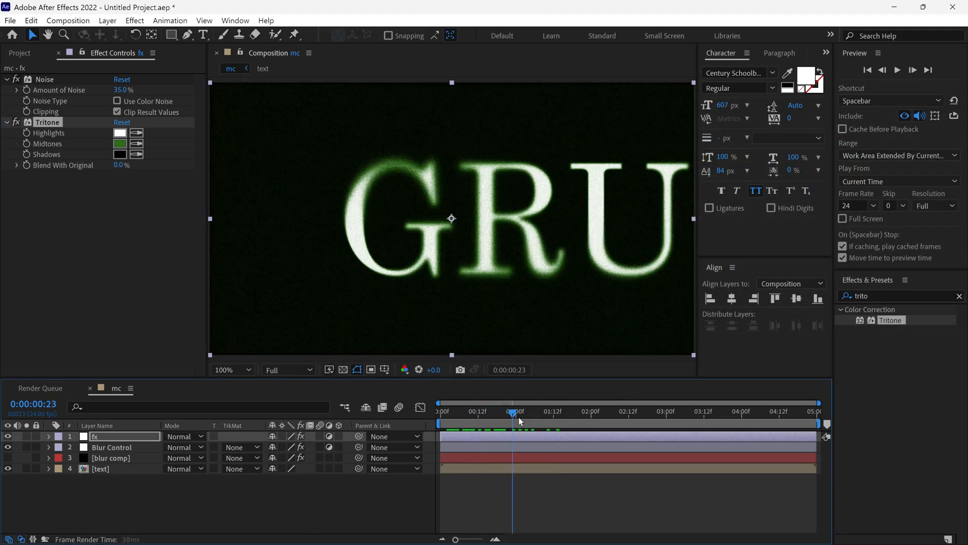
Adjust the RGB curve, then apply Glow with 90% threshold and radius 30.
left_click(545, 411)
type("glow")
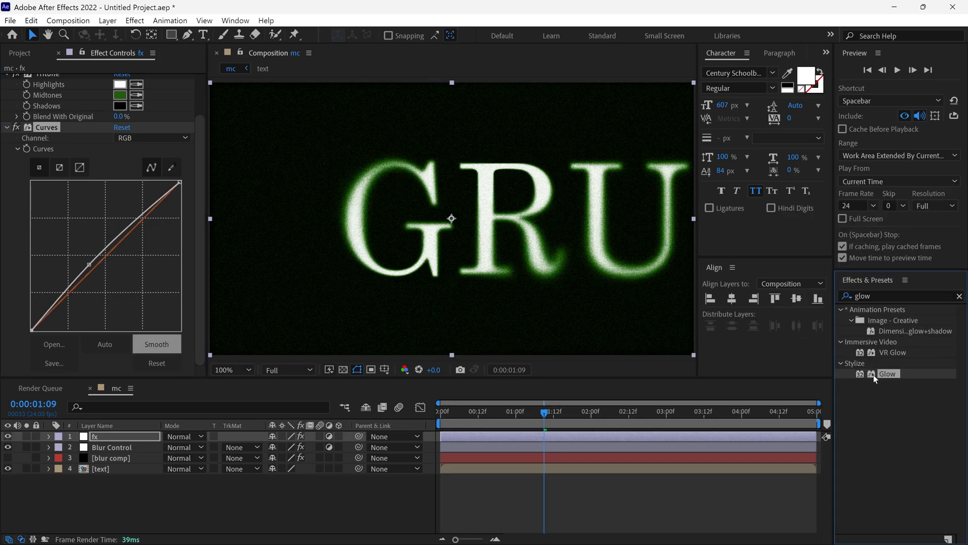
double_click(887, 373)
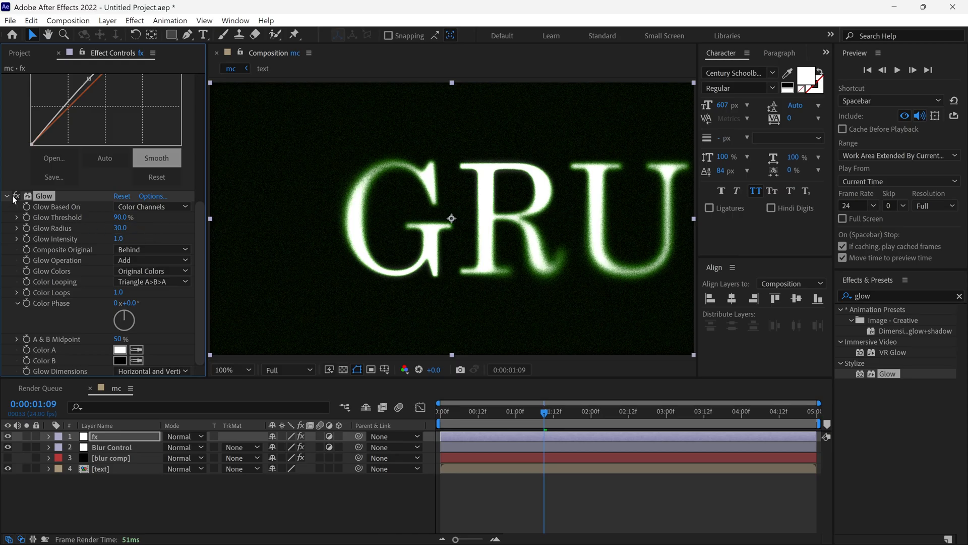
mouse_move(34, 211)
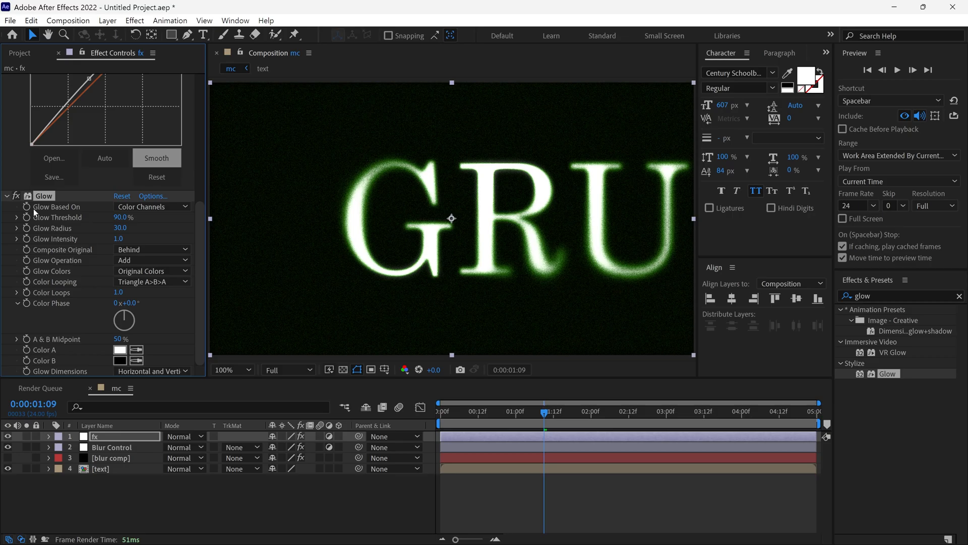
mouse_move(279, 493)
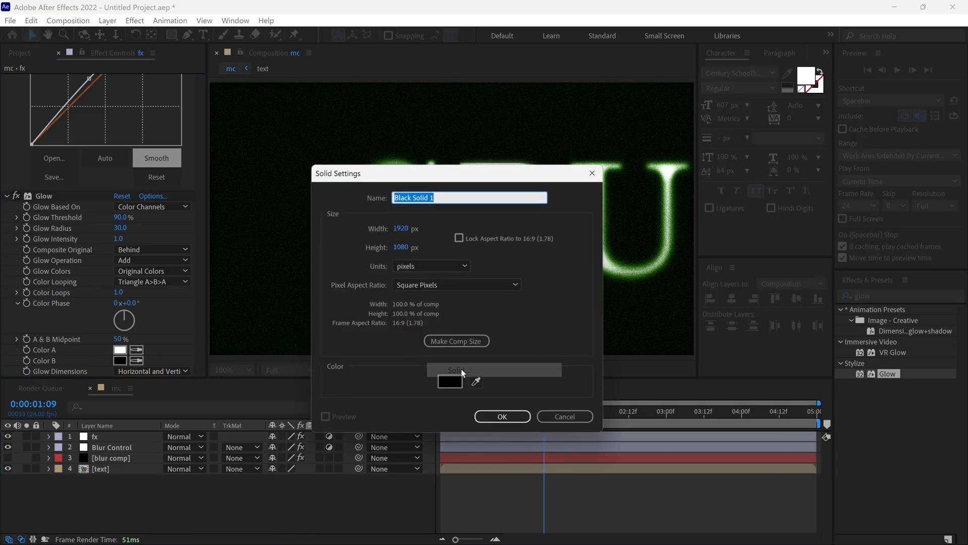
Create a full-size black solid named 'grid' below the blur comp layer.
type("grid")
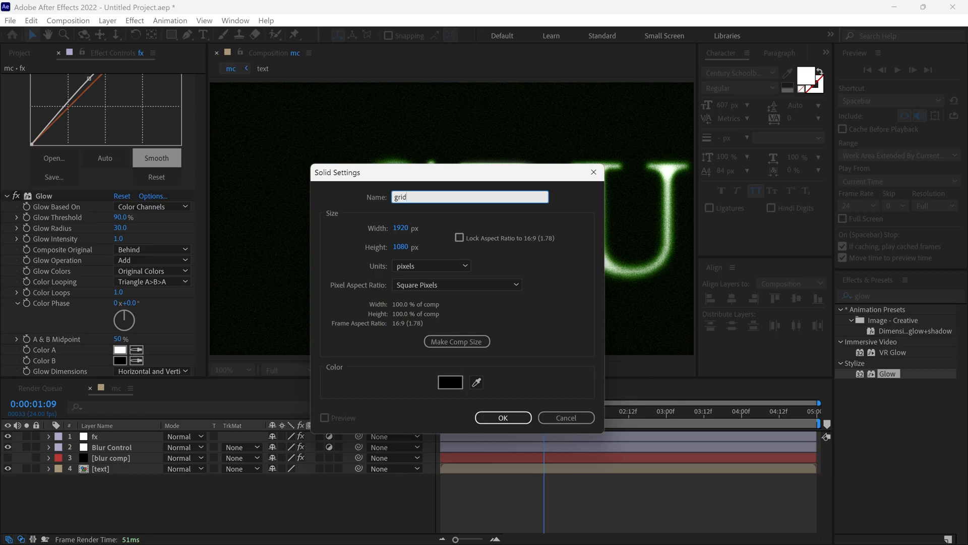
left_click(502, 418)
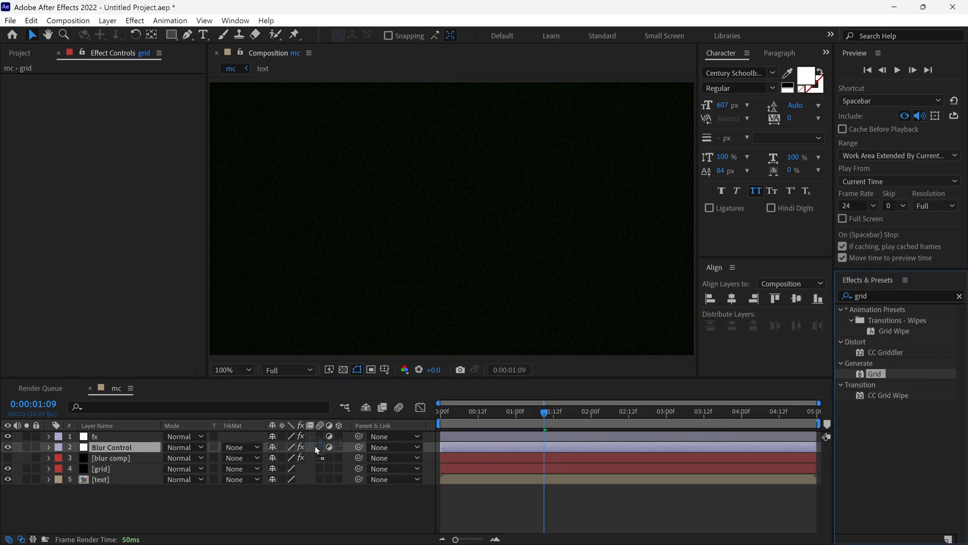
Add a Grid effect to the grid layer at 22% opacity and preview the animation.
left_click(101, 468)
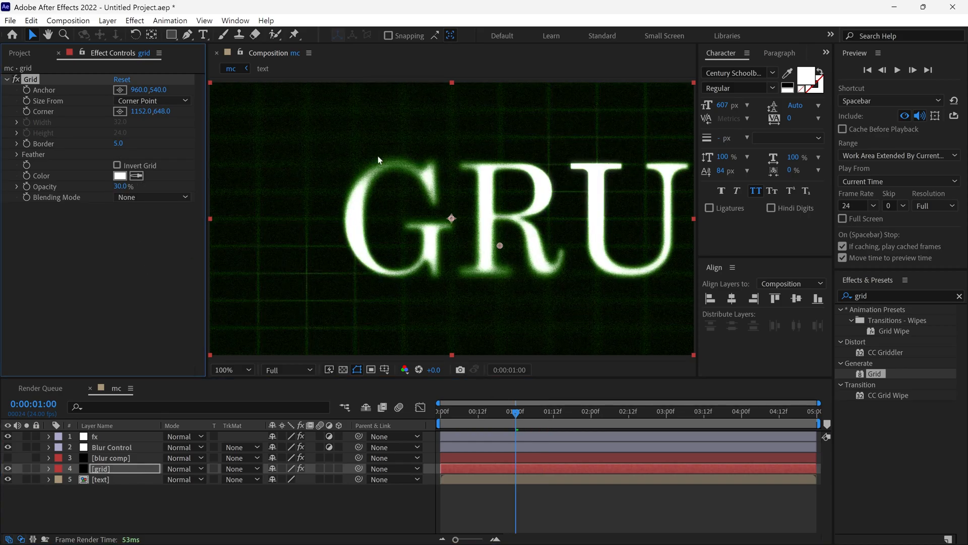
left_click_drag(124, 186, 118, 186)
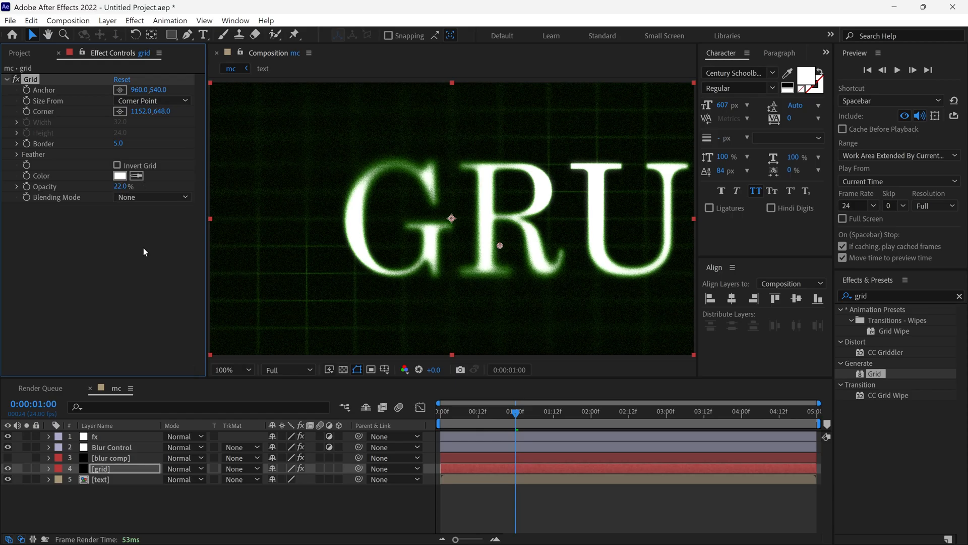
mouse_move(505, 405)
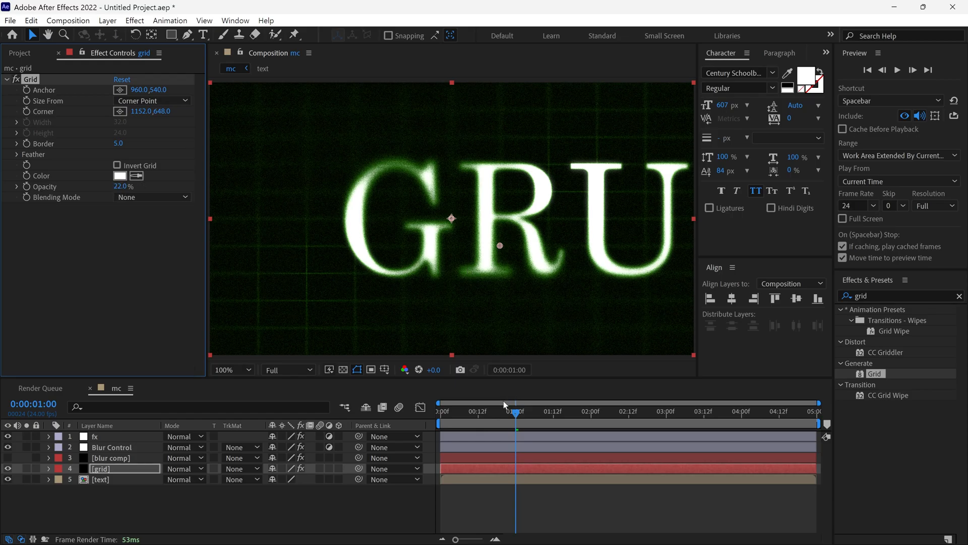
left_click(897, 70)
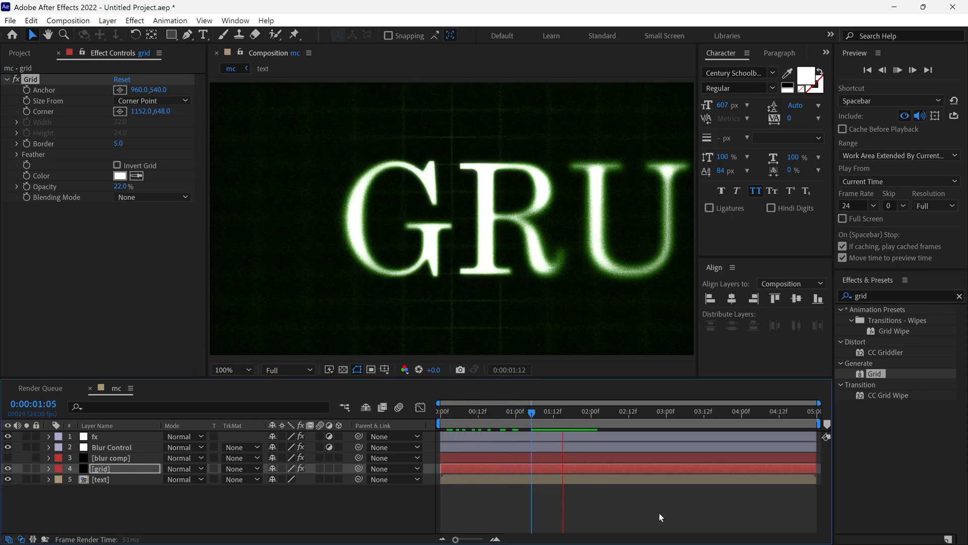